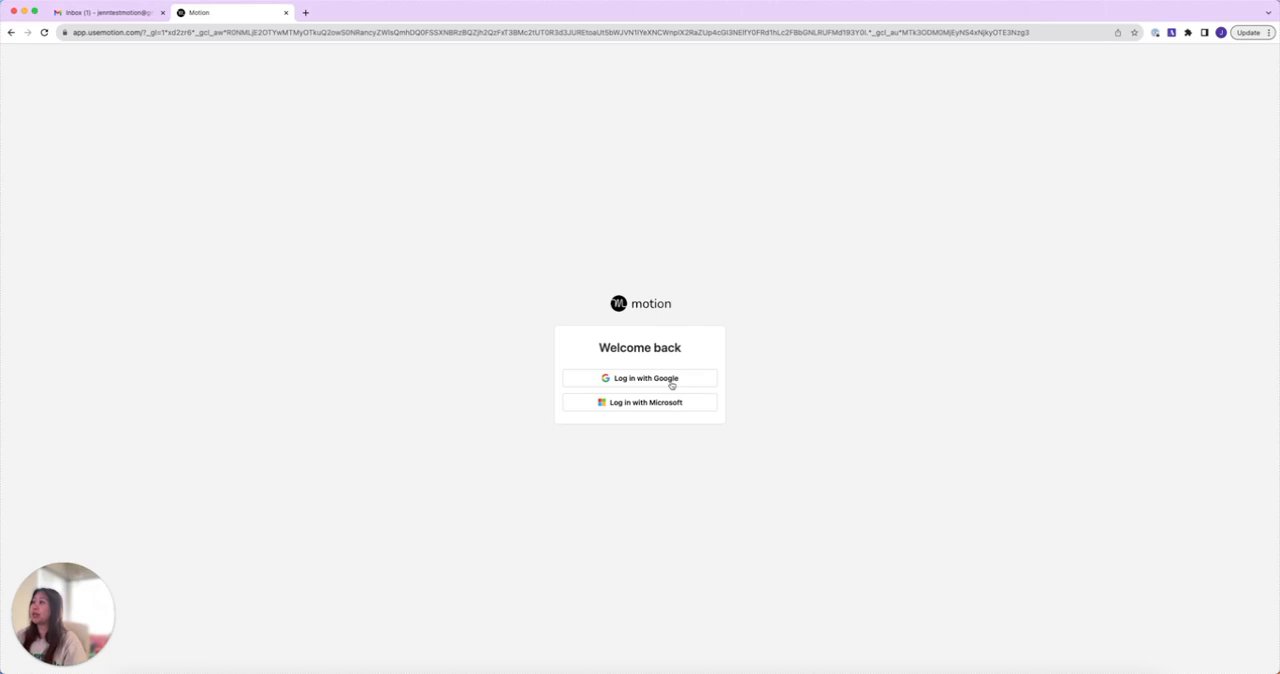
# Log in to Motion with the chosen Google account.
pyautogui.click(640, 378)
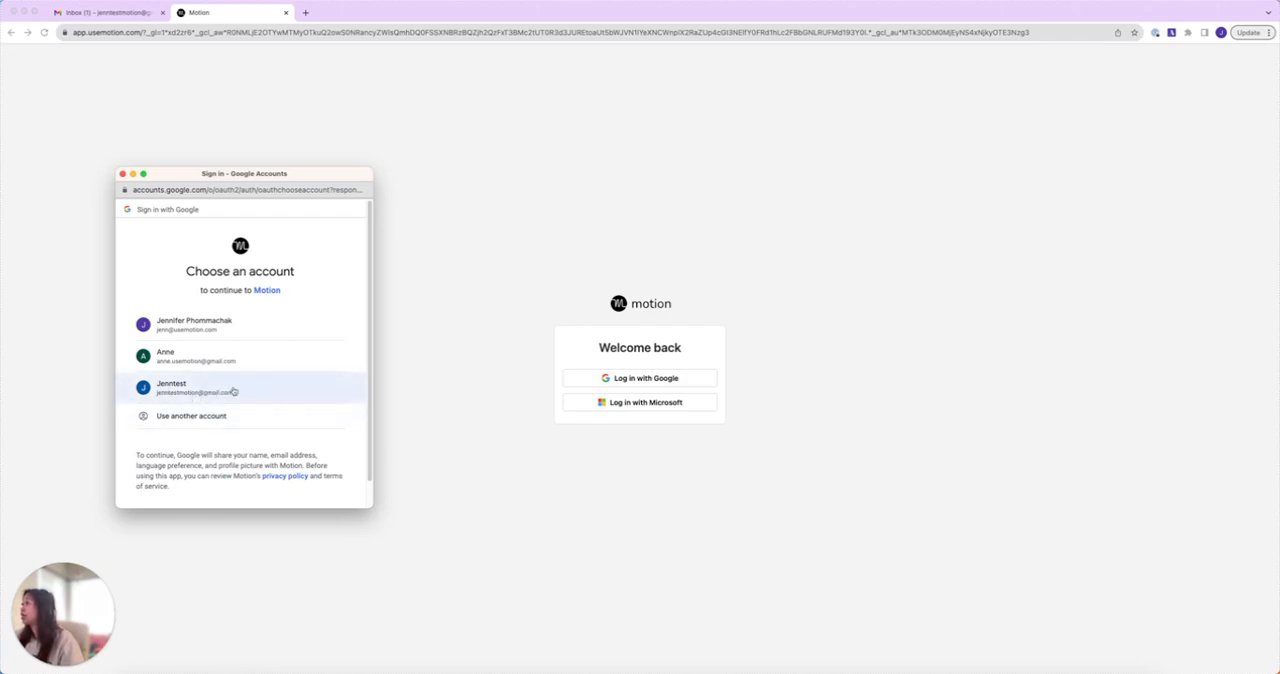
pyautogui.click(200, 388)
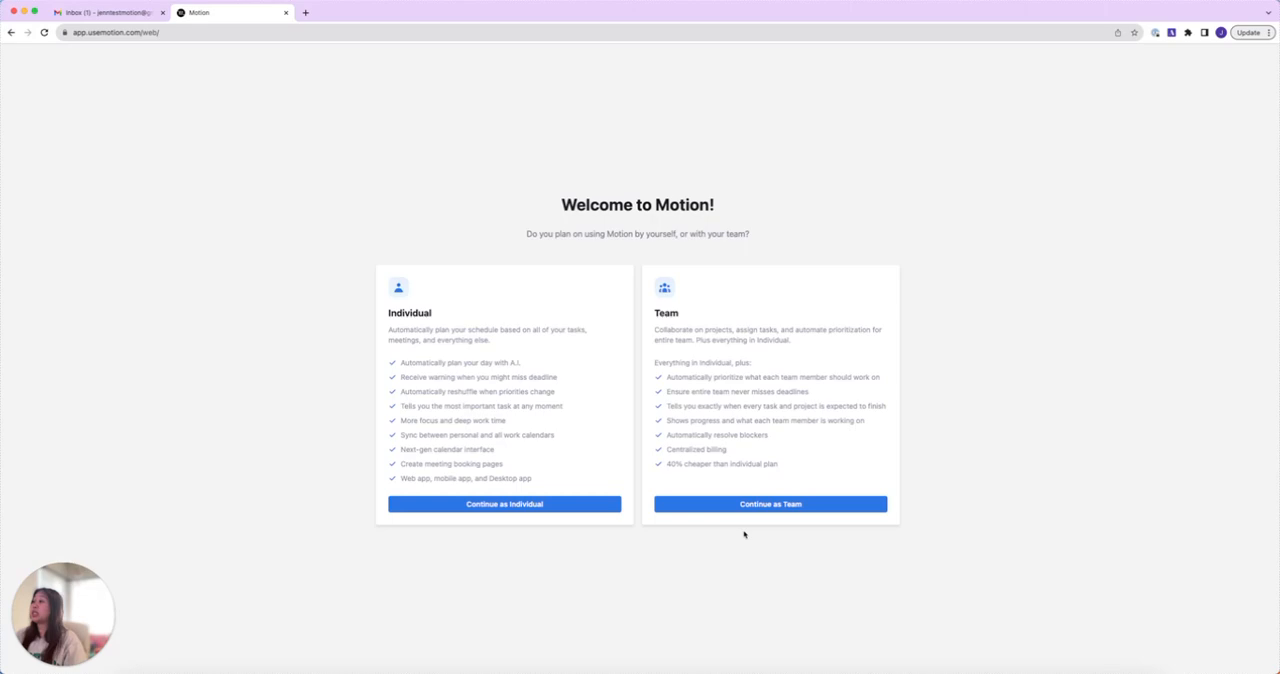
pyautogui.moveTo(800, 540)
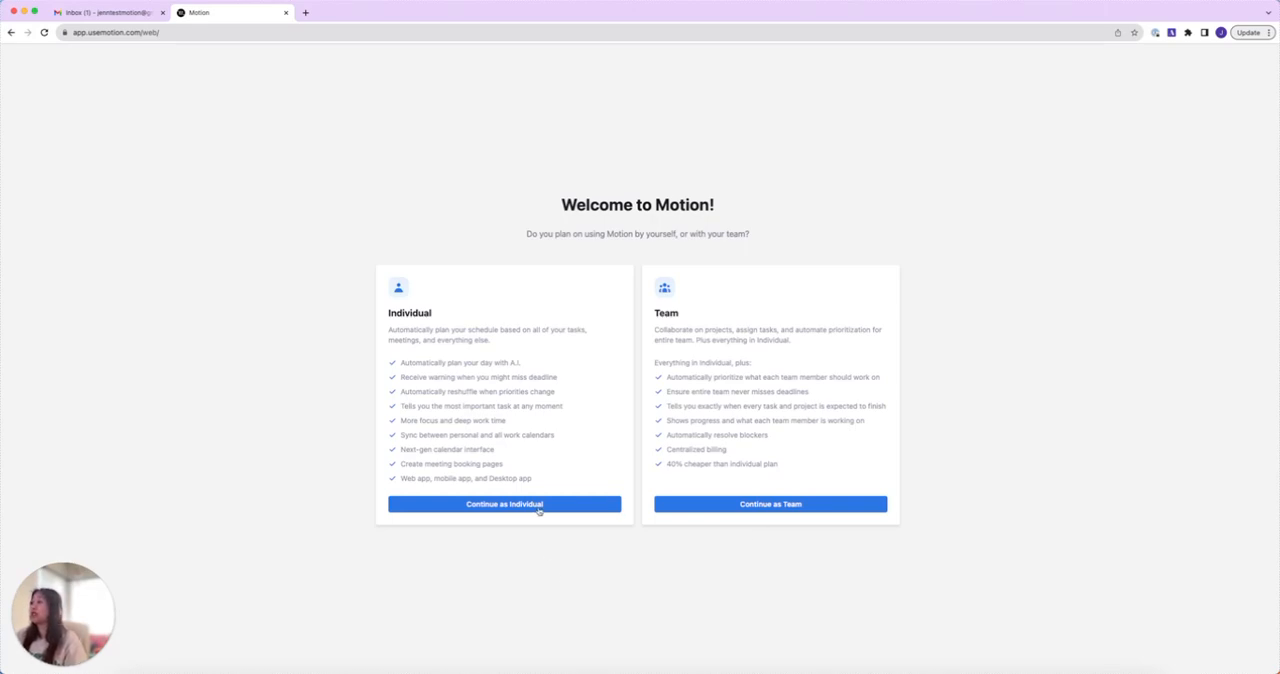
# Continue as an individual user.
pyautogui.click(504, 502)
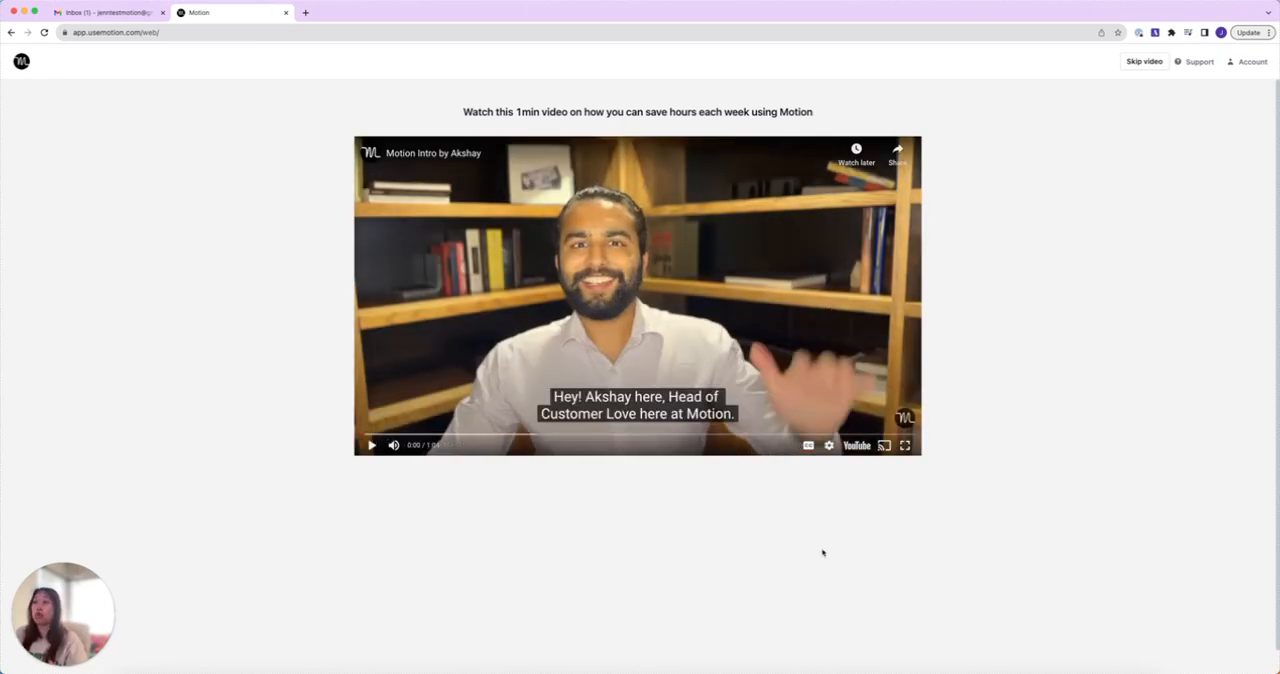
pyautogui.moveTo(970, 478)
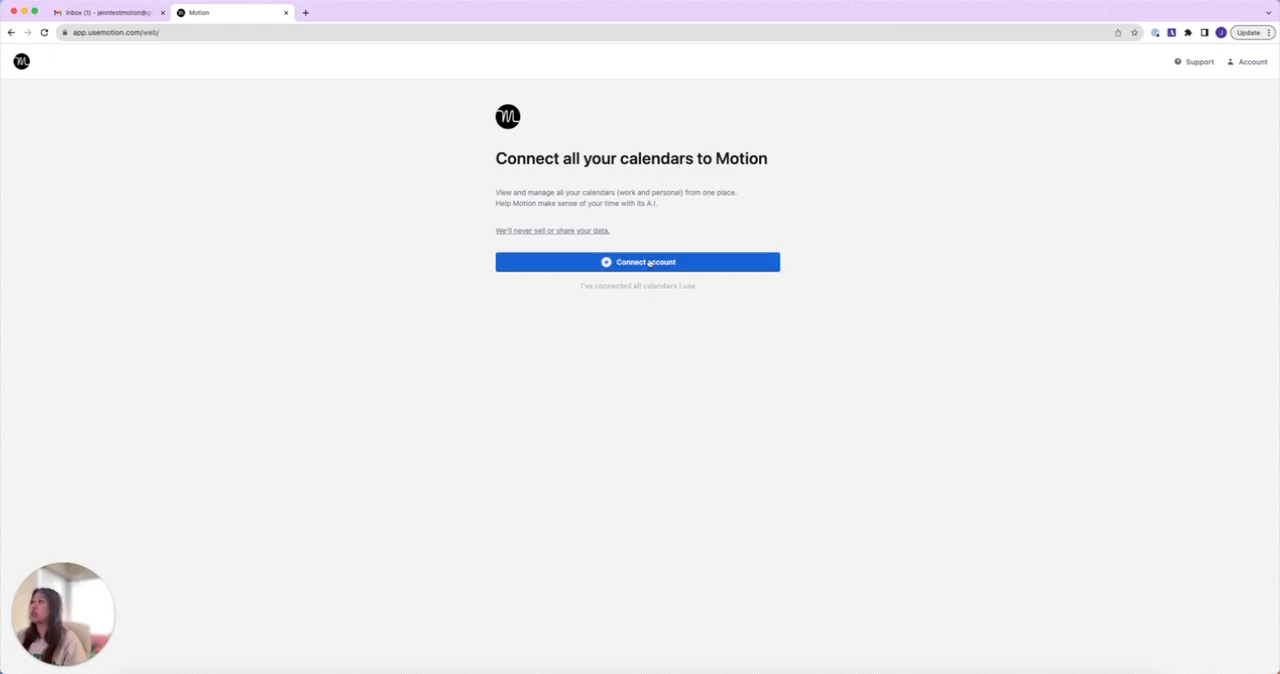
# Connect the Google account as a calendar source, granting all requested access via Select all.
pyautogui.click(636, 262)
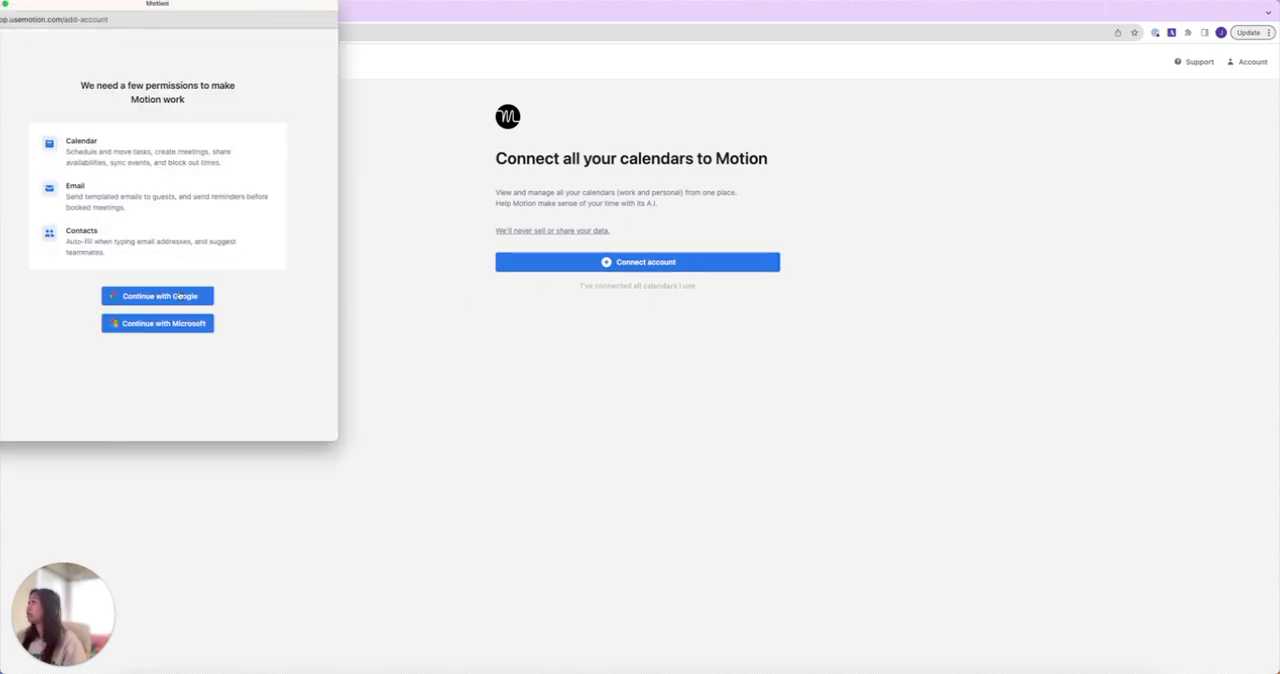
pyautogui.click(156, 296)
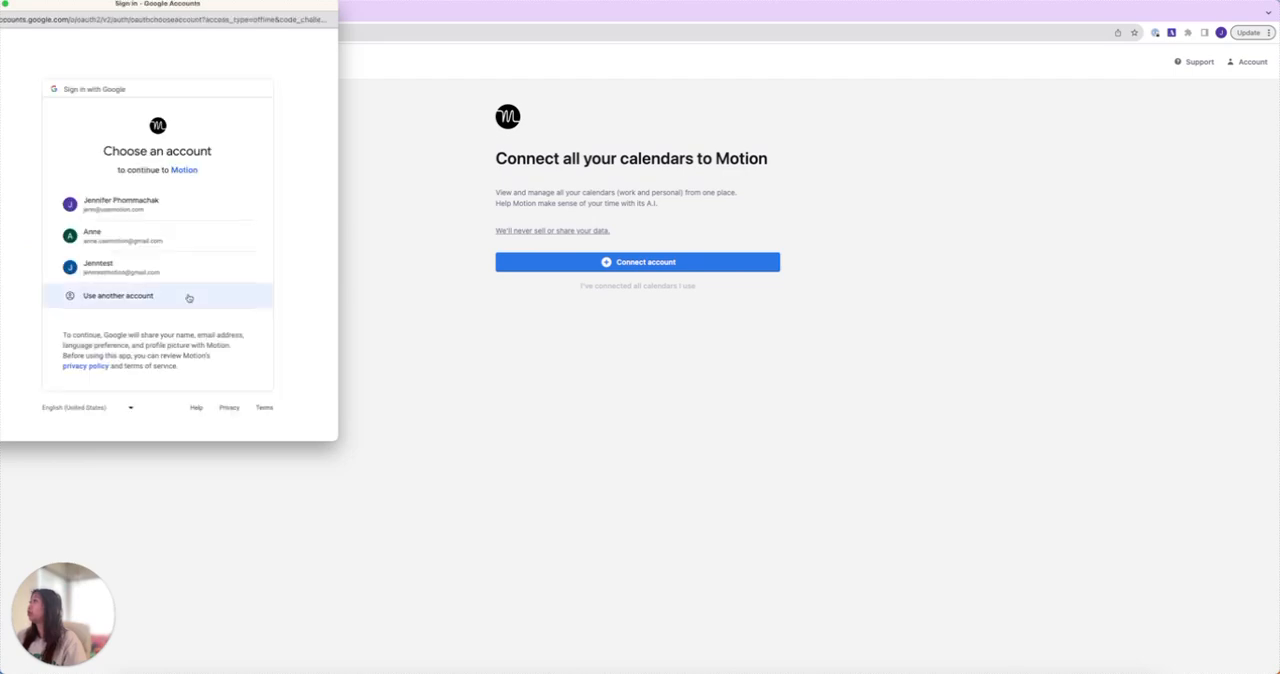
pyautogui.click(118, 296)
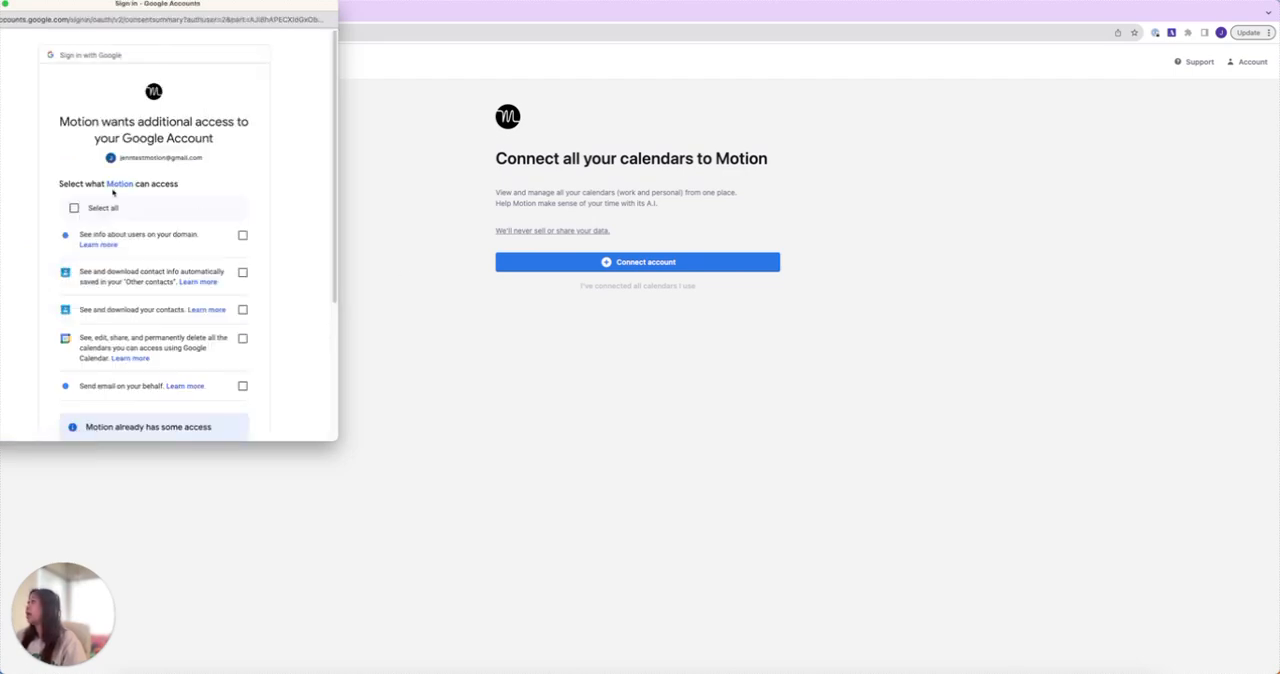
pyautogui.click(74, 208)
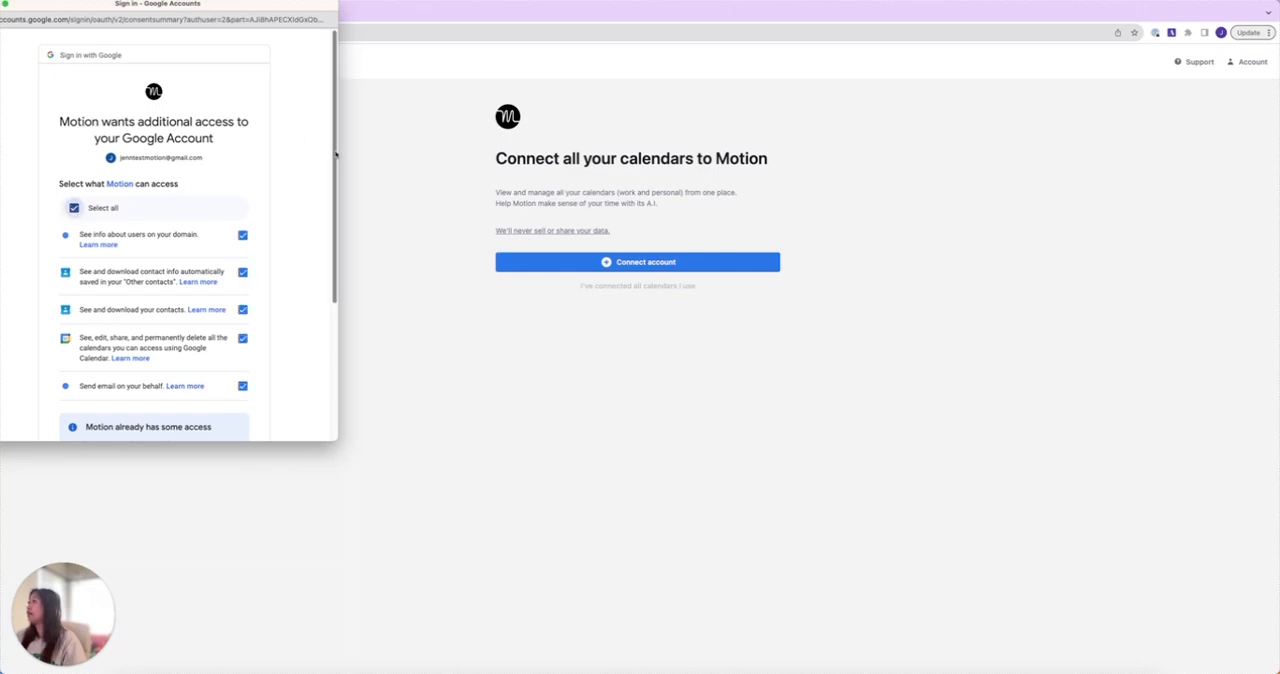
pyautogui.scroll(-3)
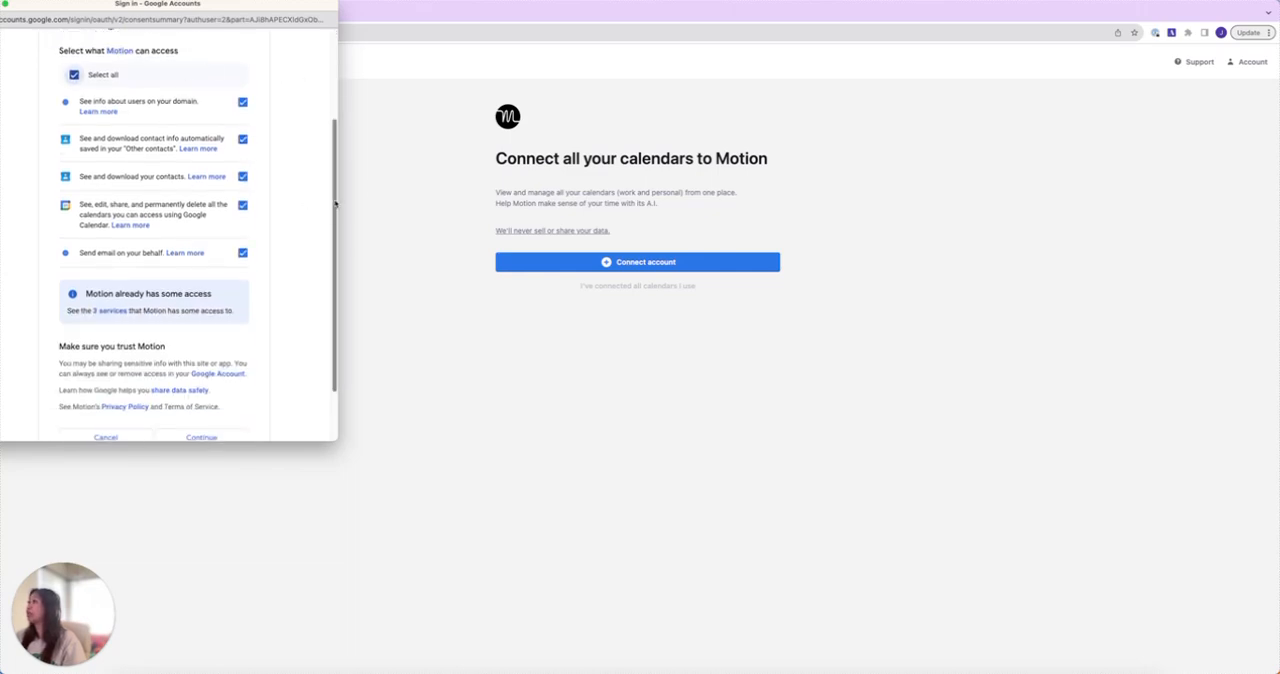
pyautogui.scroll(-3)
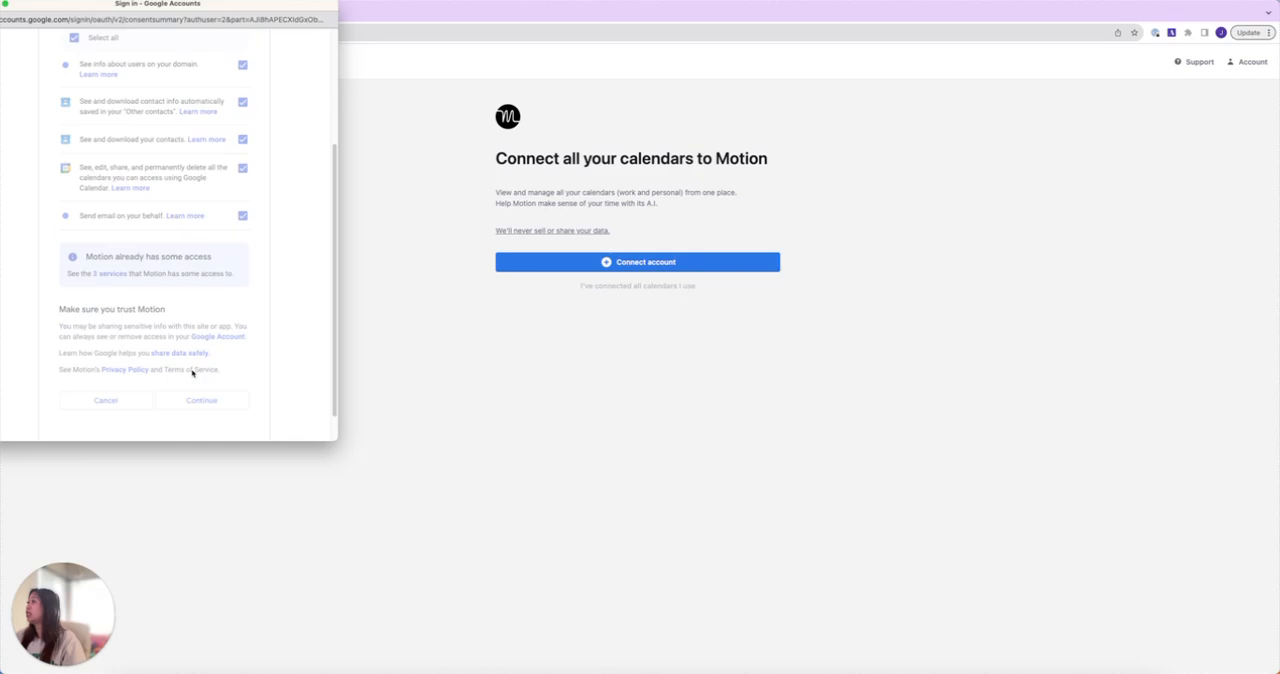
pyautogui.click(200, 400)
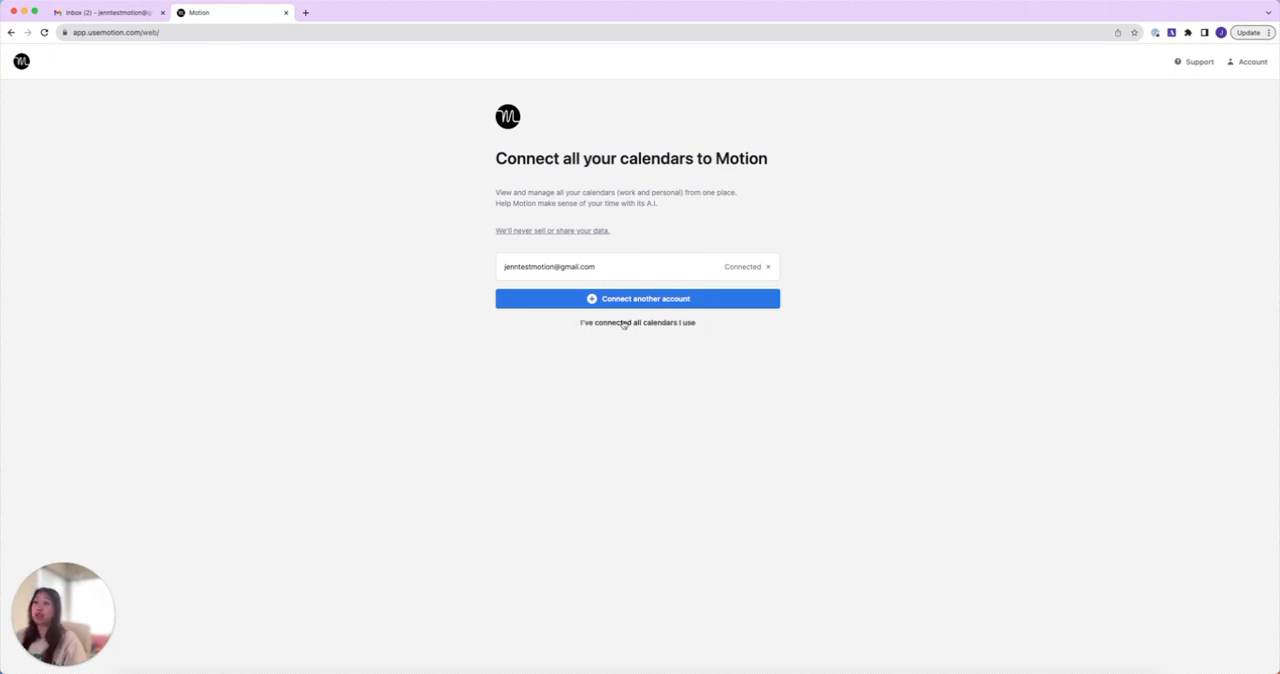
# Finish calendar connection, make the Gmail calendar main and confirm owned calendars.
pyautogui.click(636, 322)
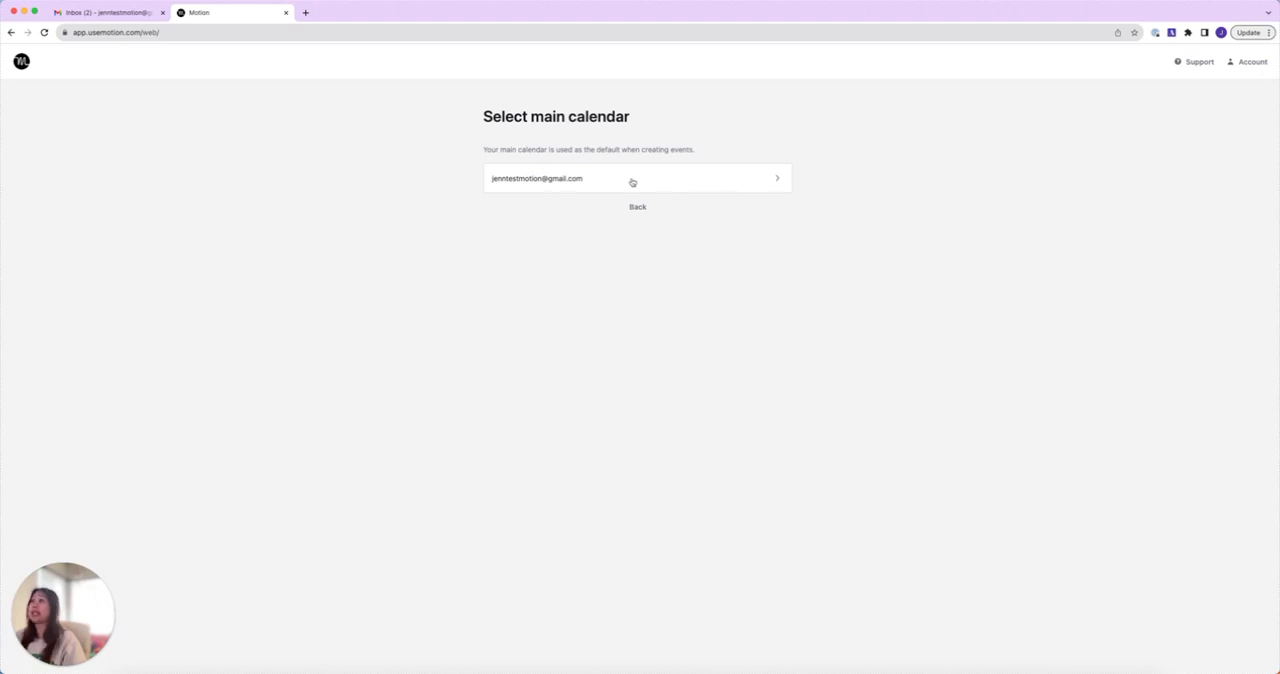
pyautogui.click(636, 178)
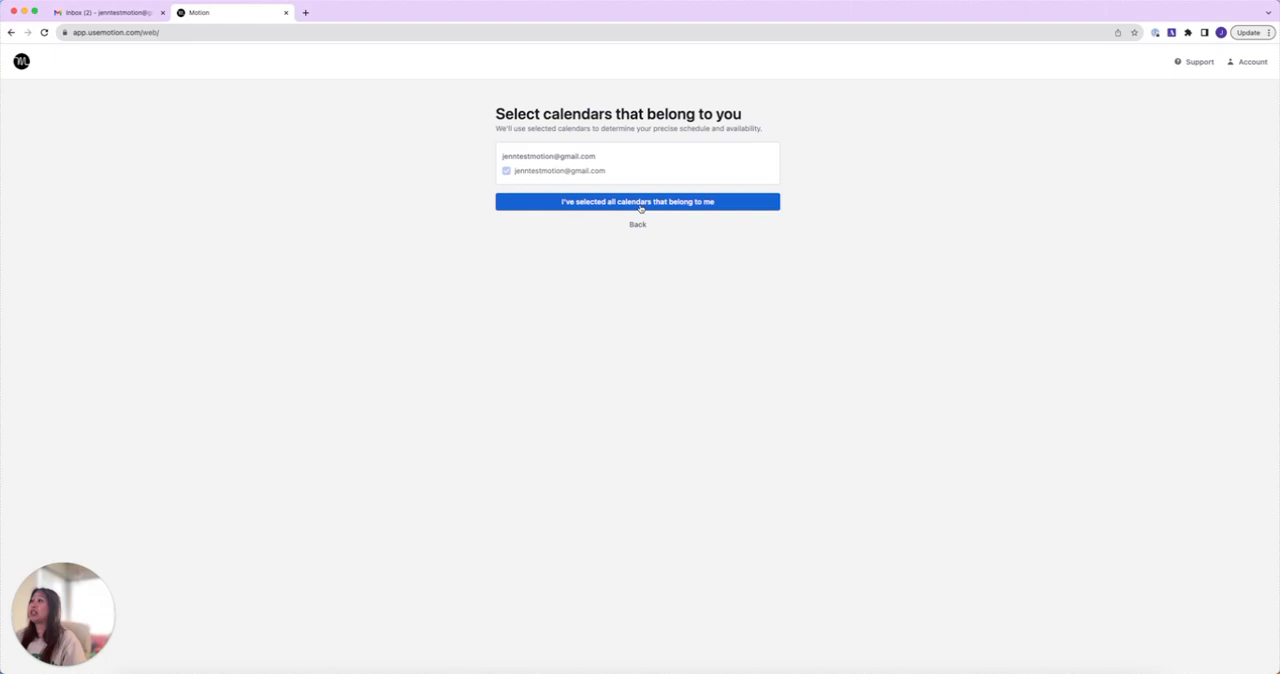
pyautogui.click(636, 202)
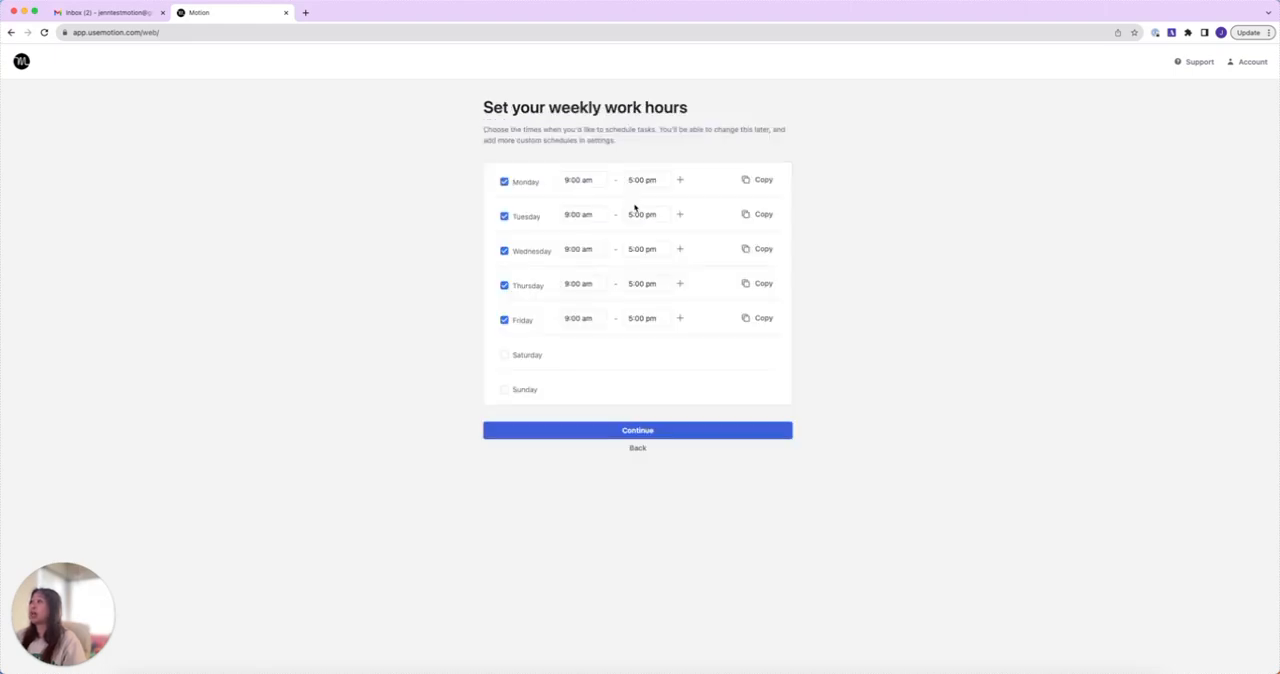
pyautogui.moveTo(744, 386)
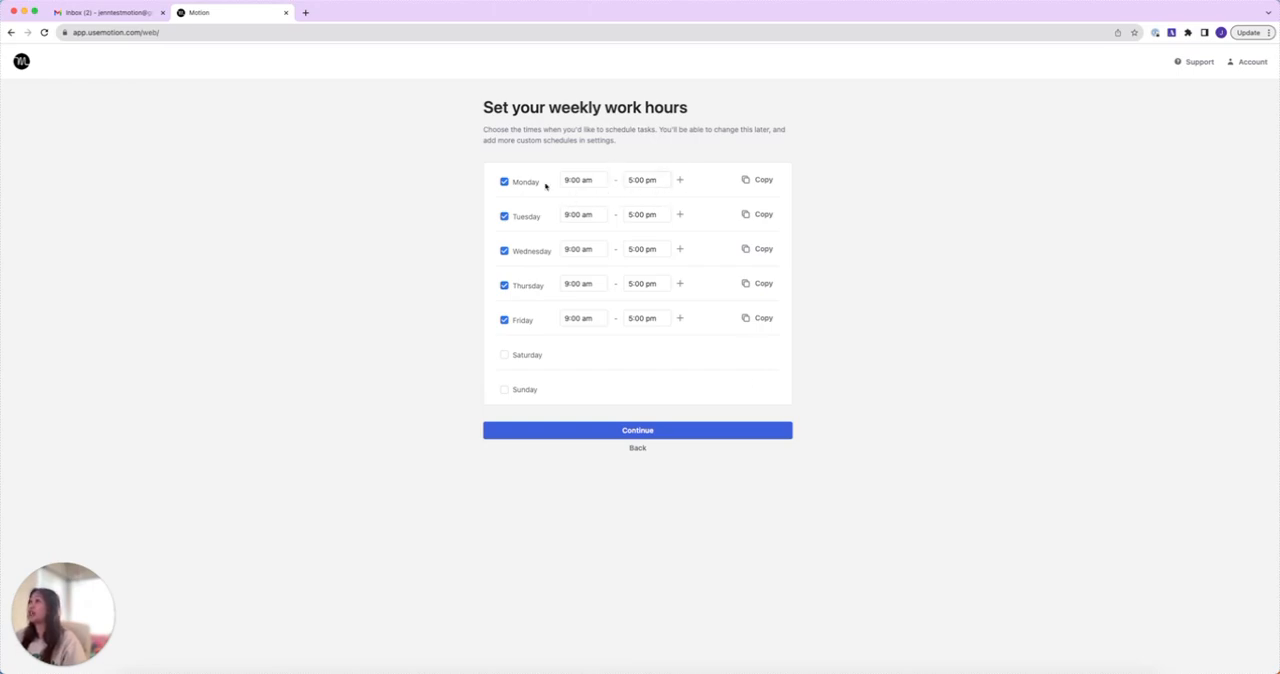
pyautogui.moveTo(548, 356)
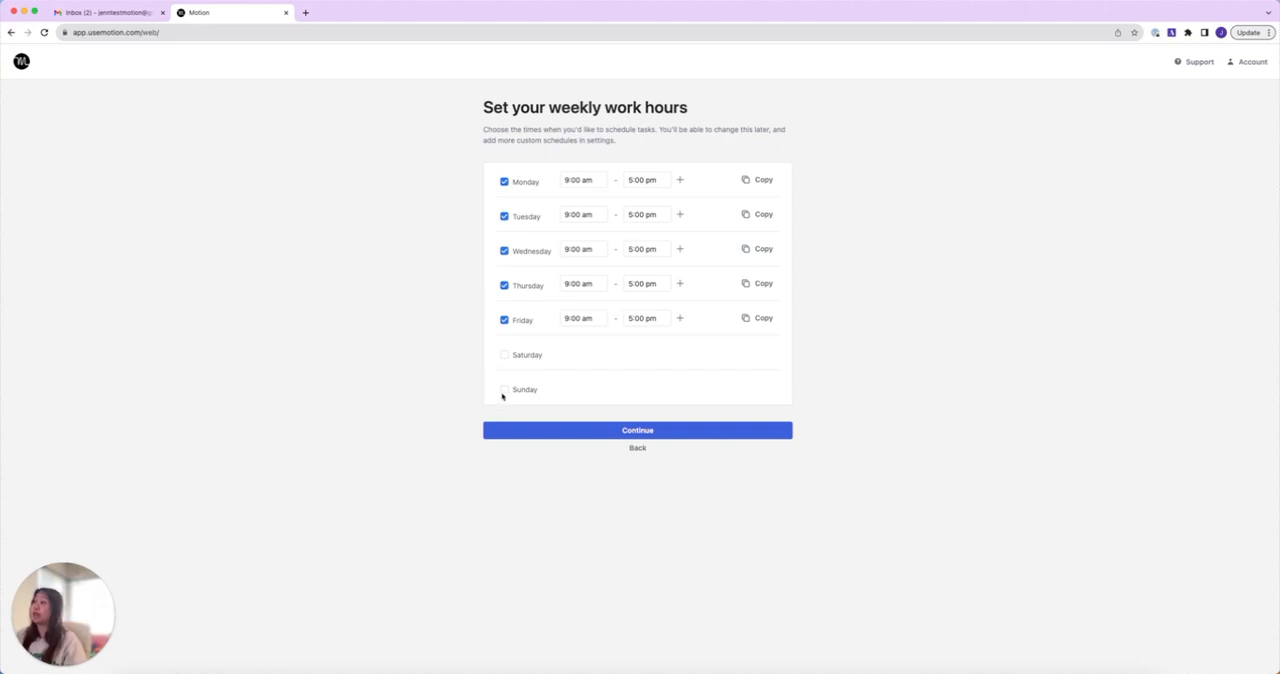
pyautogui.moveTo(692, 488)
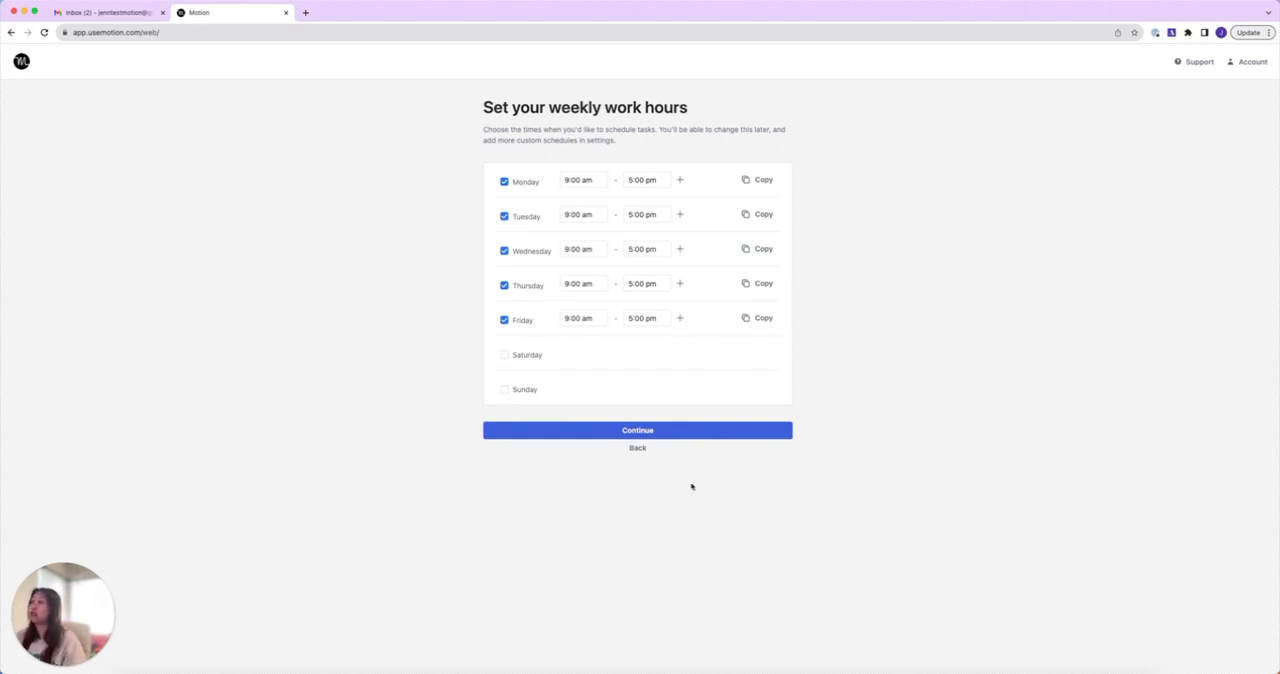
# Accept the default Monday–Friday 9:00 am–5:00 pm work hours.
pyautogui.click(636, 430)
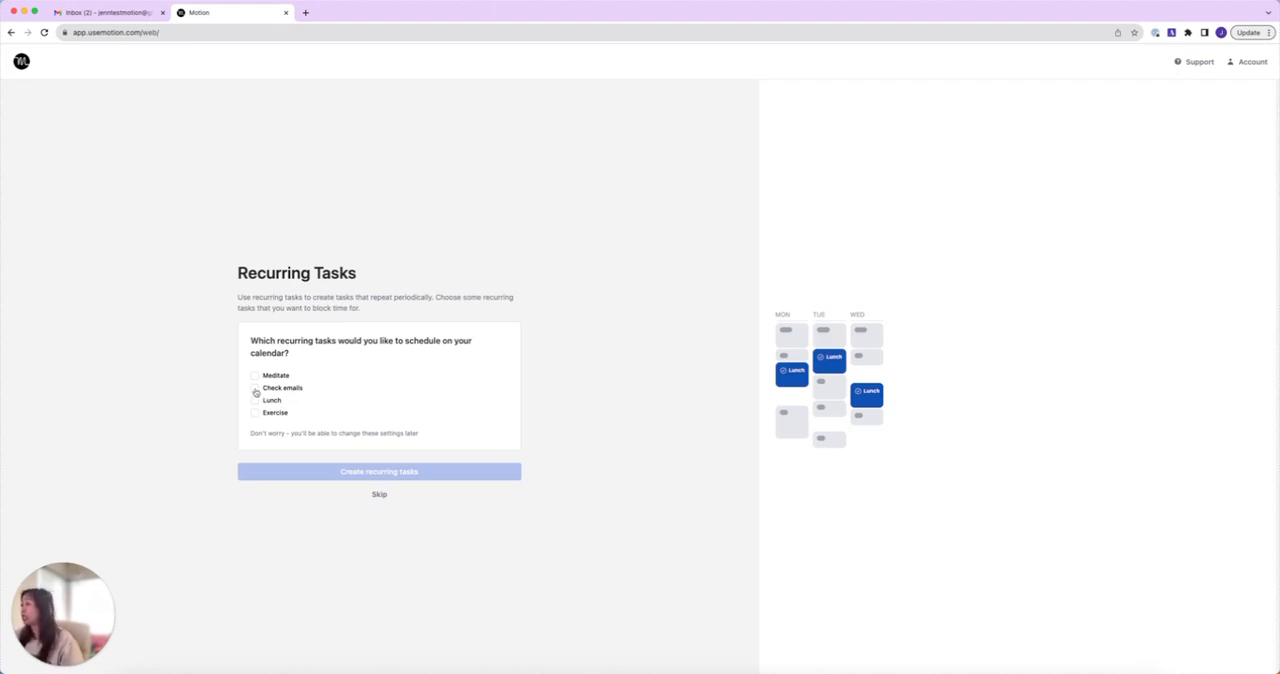
# Create Check emails, Lunch and Exercise as recurring tasks.
pyautogui.click(256, 400)
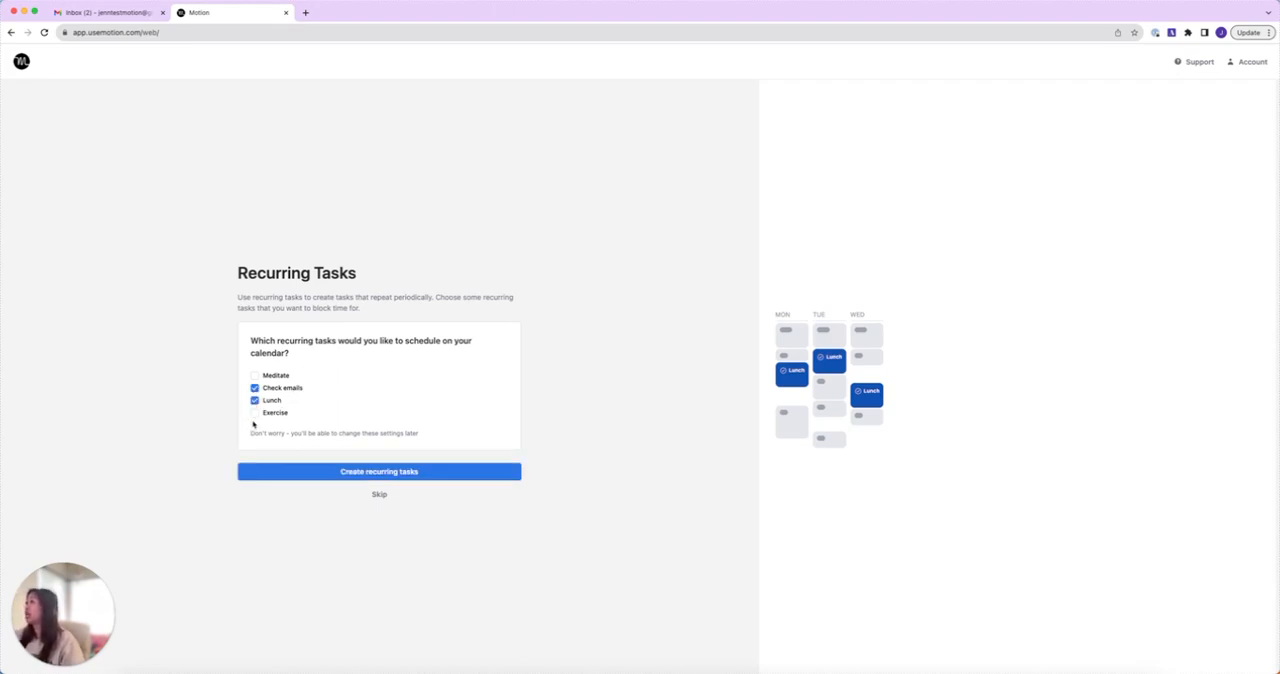
pyautogui.click(254, 412)
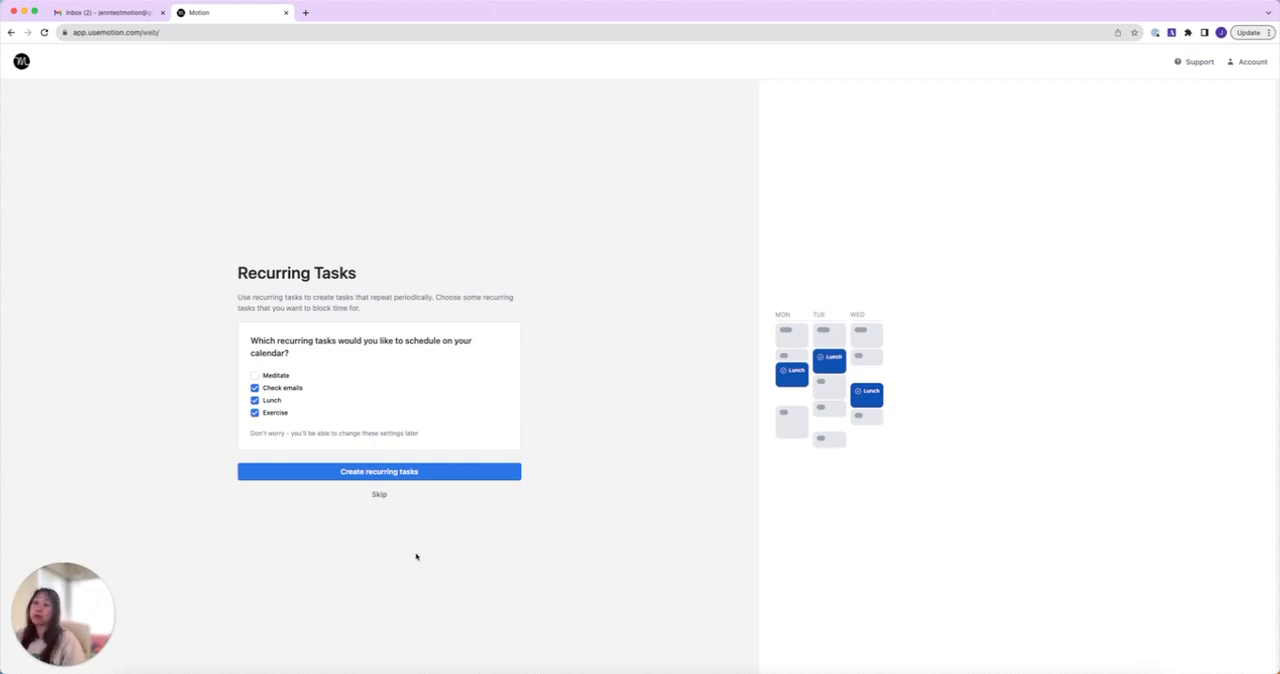
pyautogui.moveTo(366, 464)
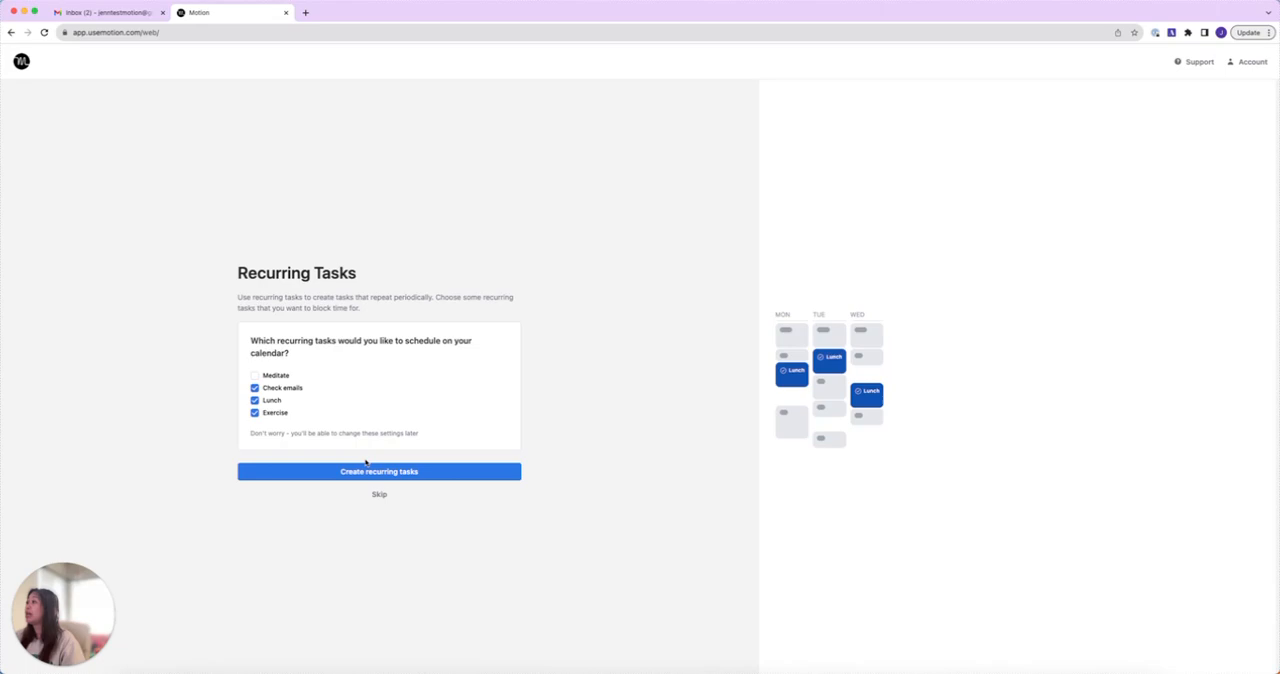
pyautogui.click(378, 472)
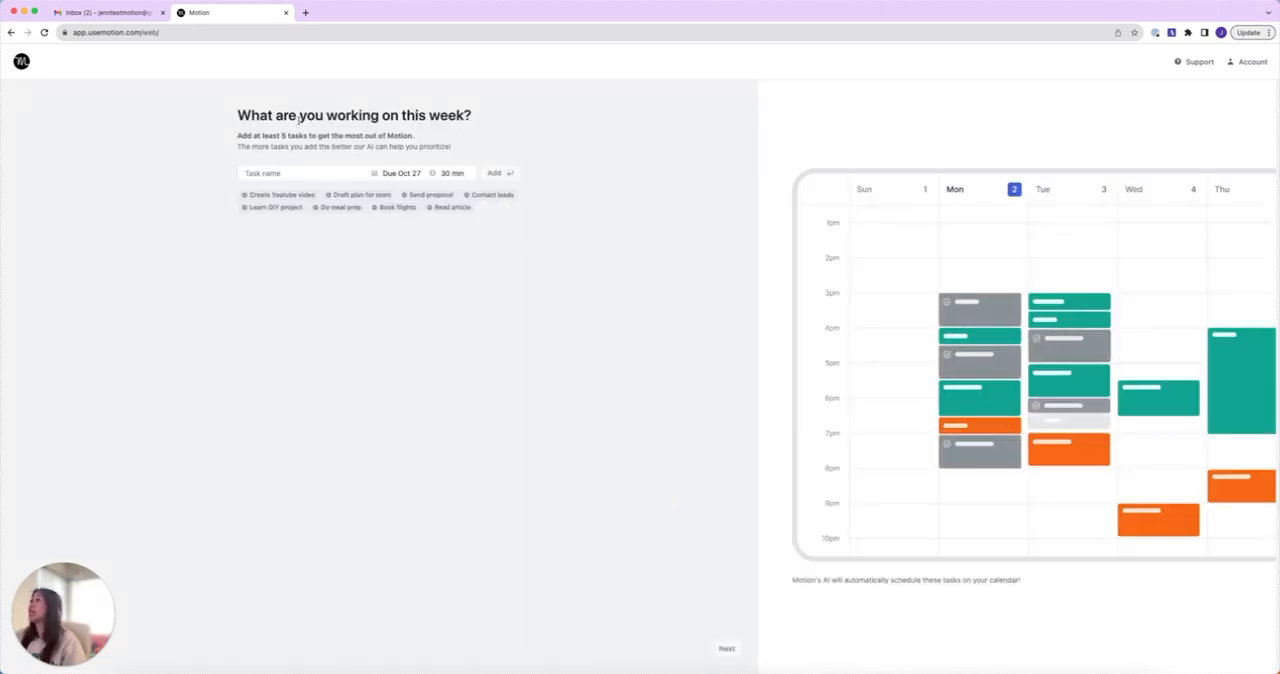
# Add a 'Home renovation' task with a 2-hour duration.
pyautogui.click(300, 172)
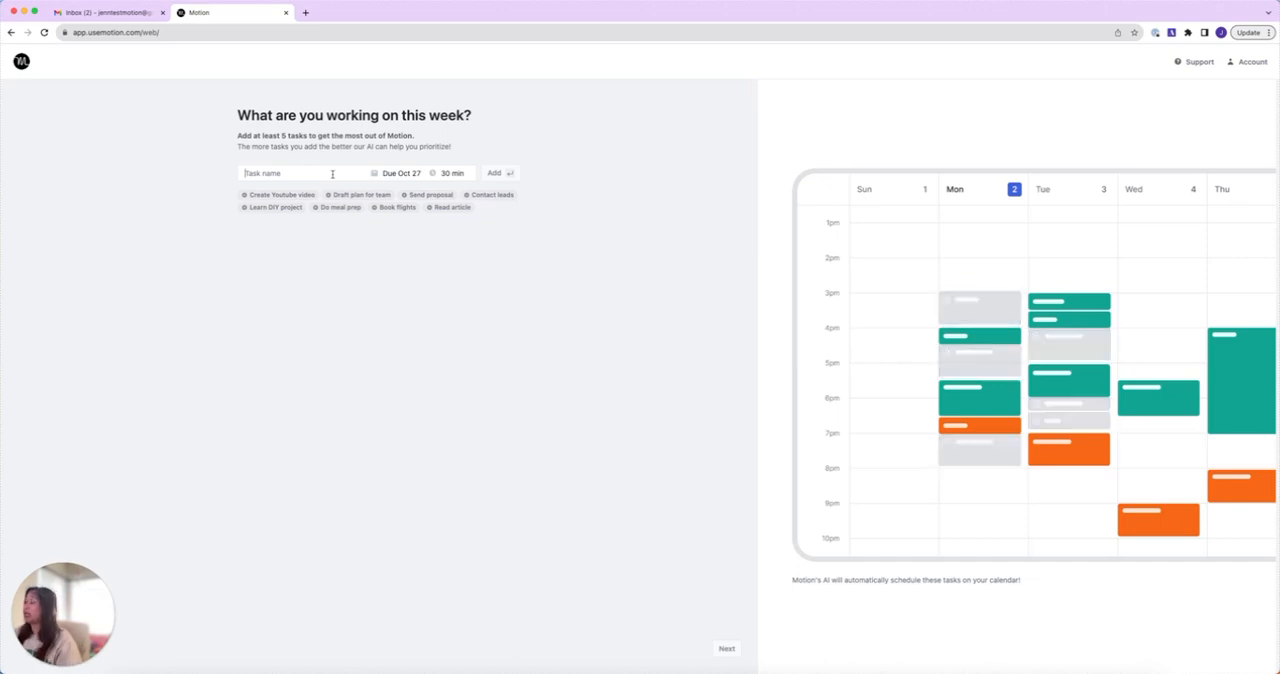
pyautogui.write('H')
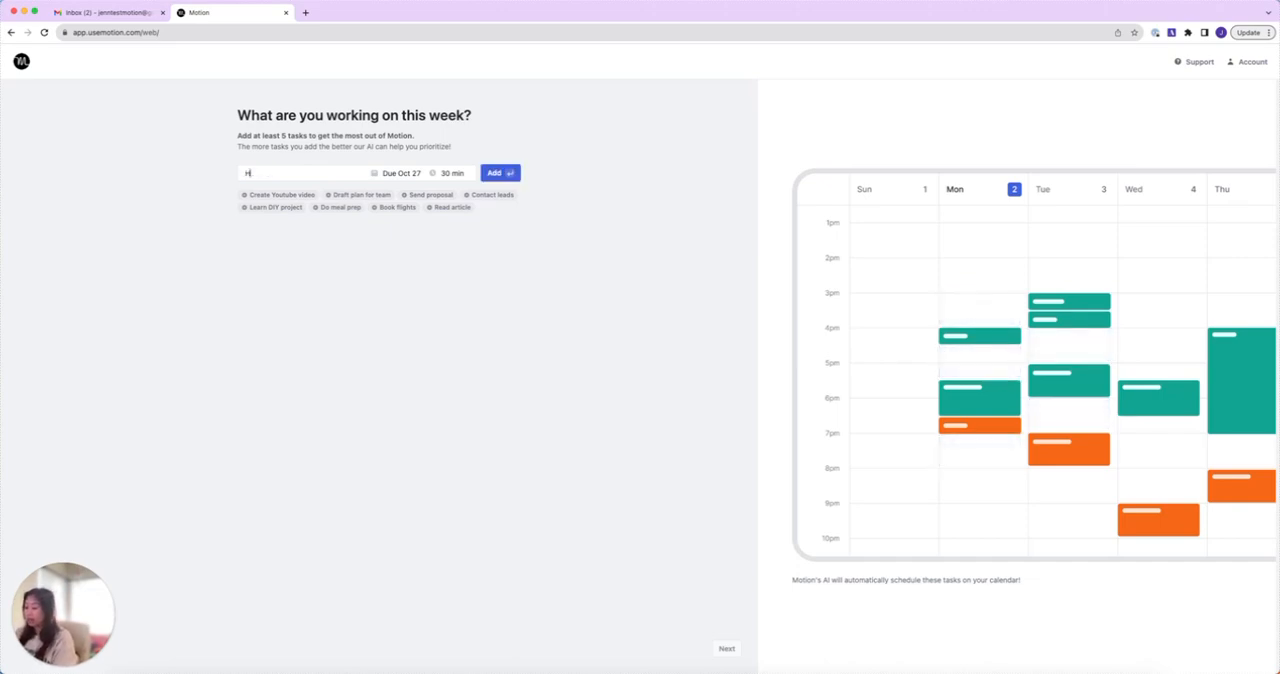
pyautogui.write('ome renovation')
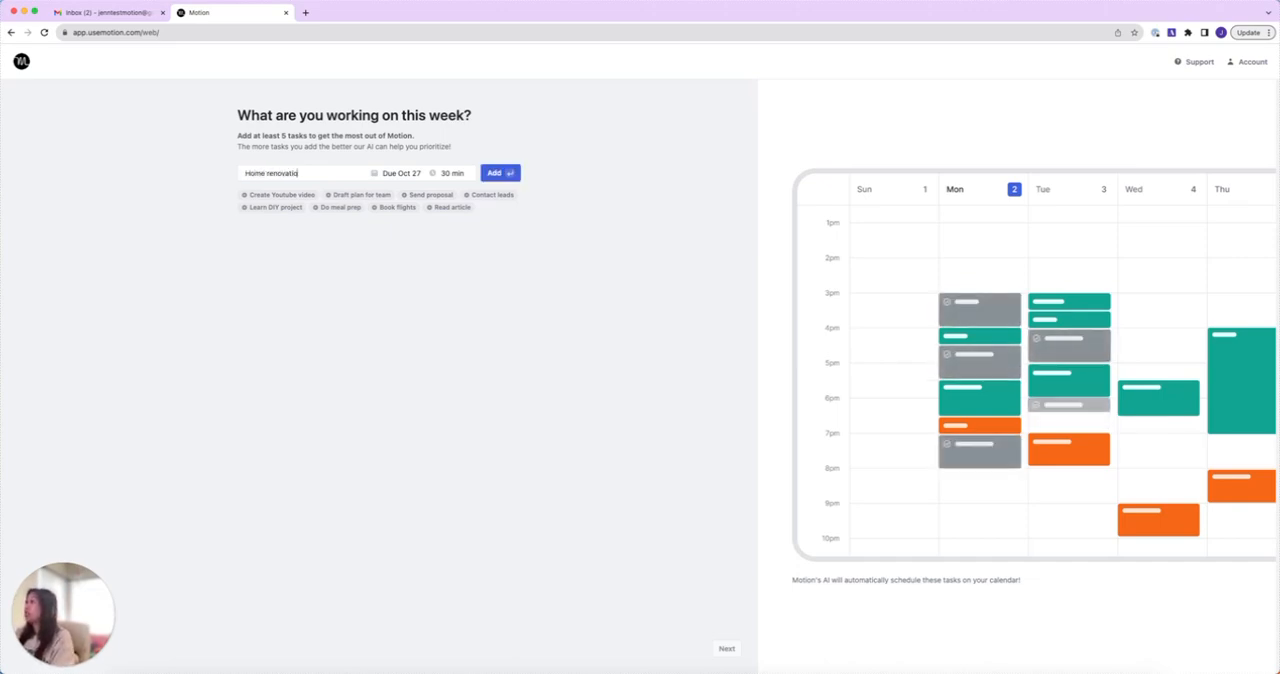
pyautogui.click(448, 172)
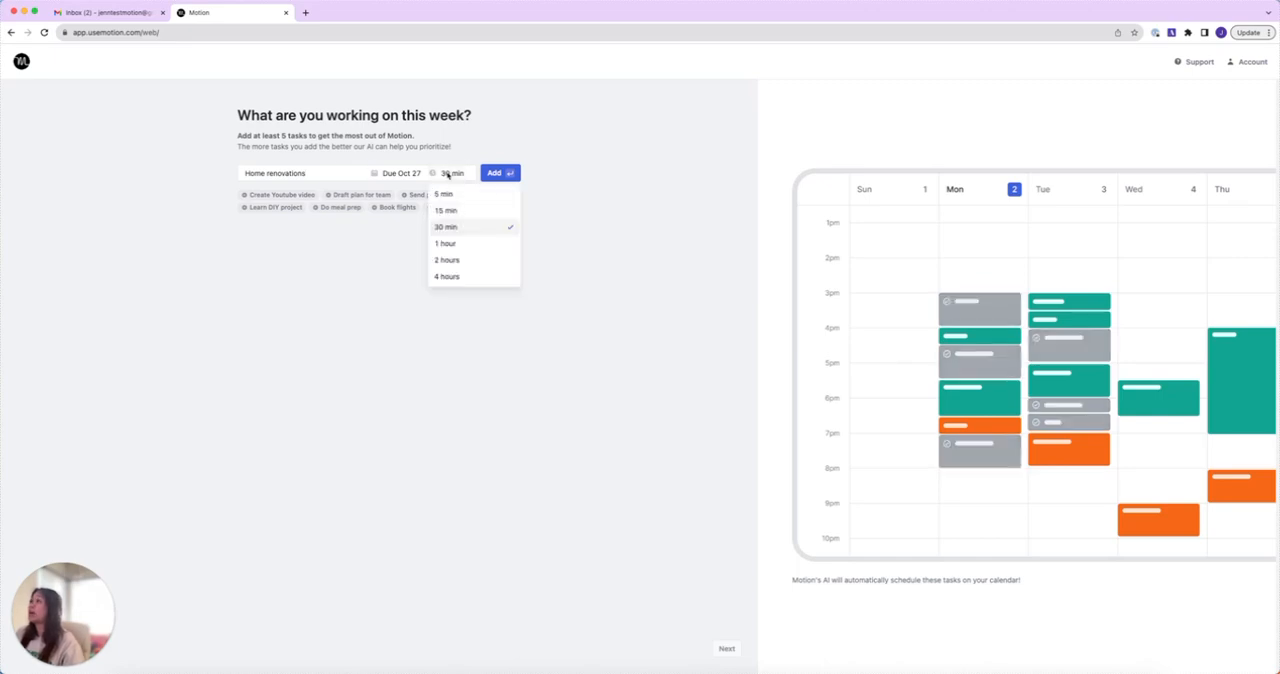
pyautogui.click(446, 260)
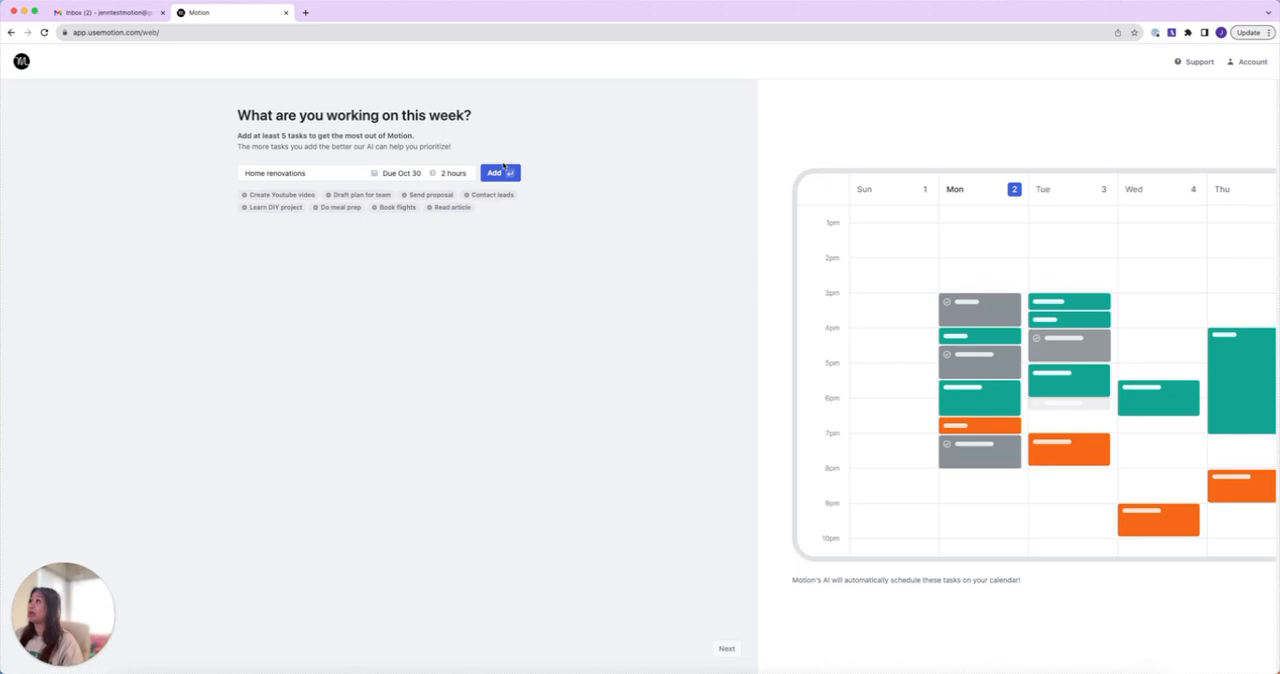
pyautogui.click(492, 172)
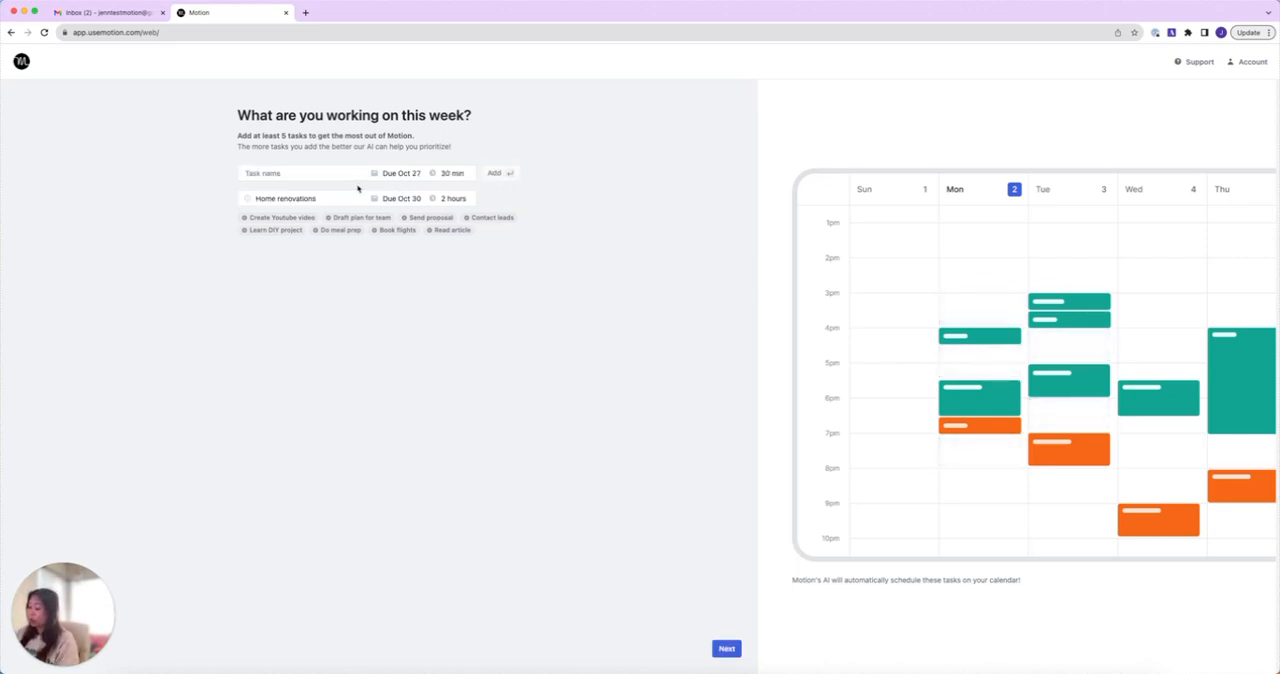
# Add 'Take my dog to the vet' (1 hour), start an eye appointment task and move on.
pyautogui.write('Take my dog to')
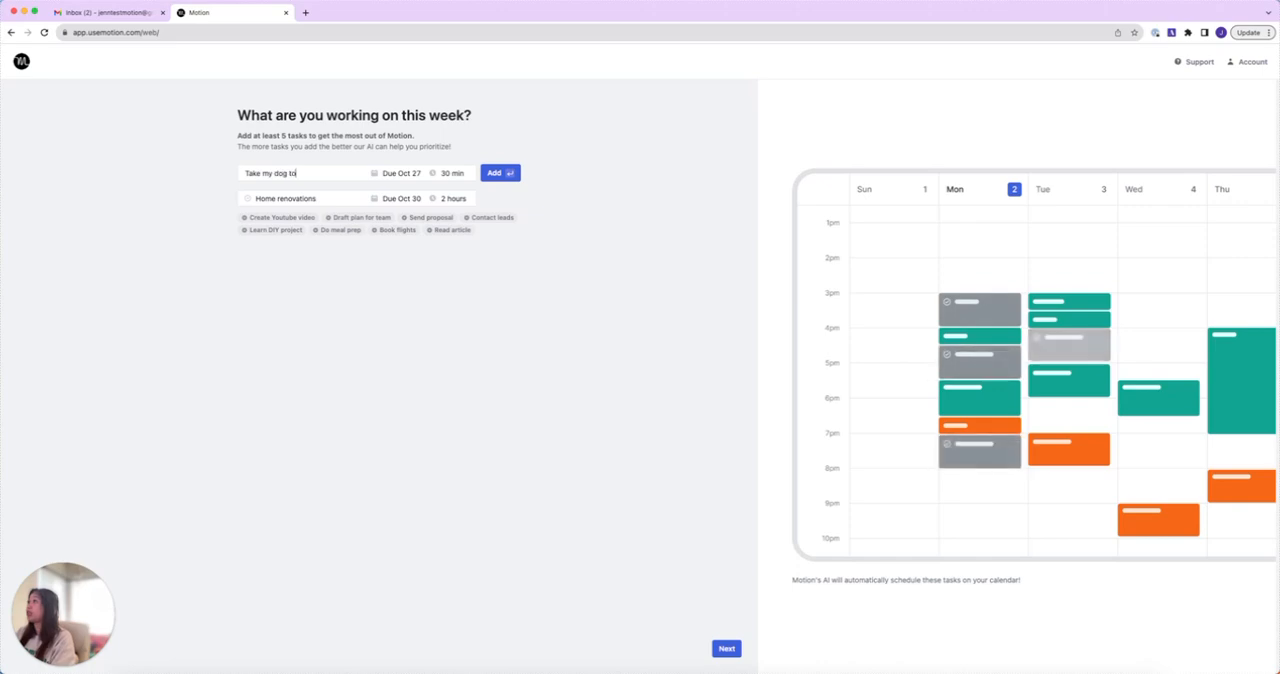
pyautogui.write('the vet')
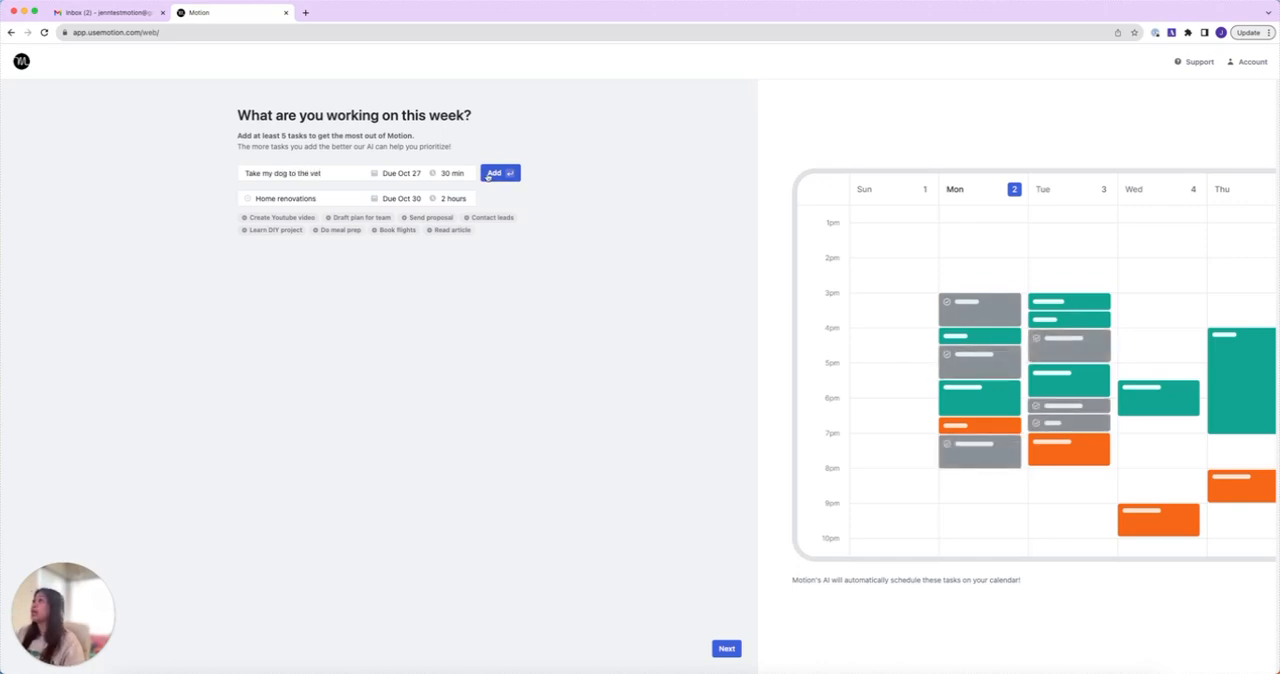
pyautogui.click(452, 172)
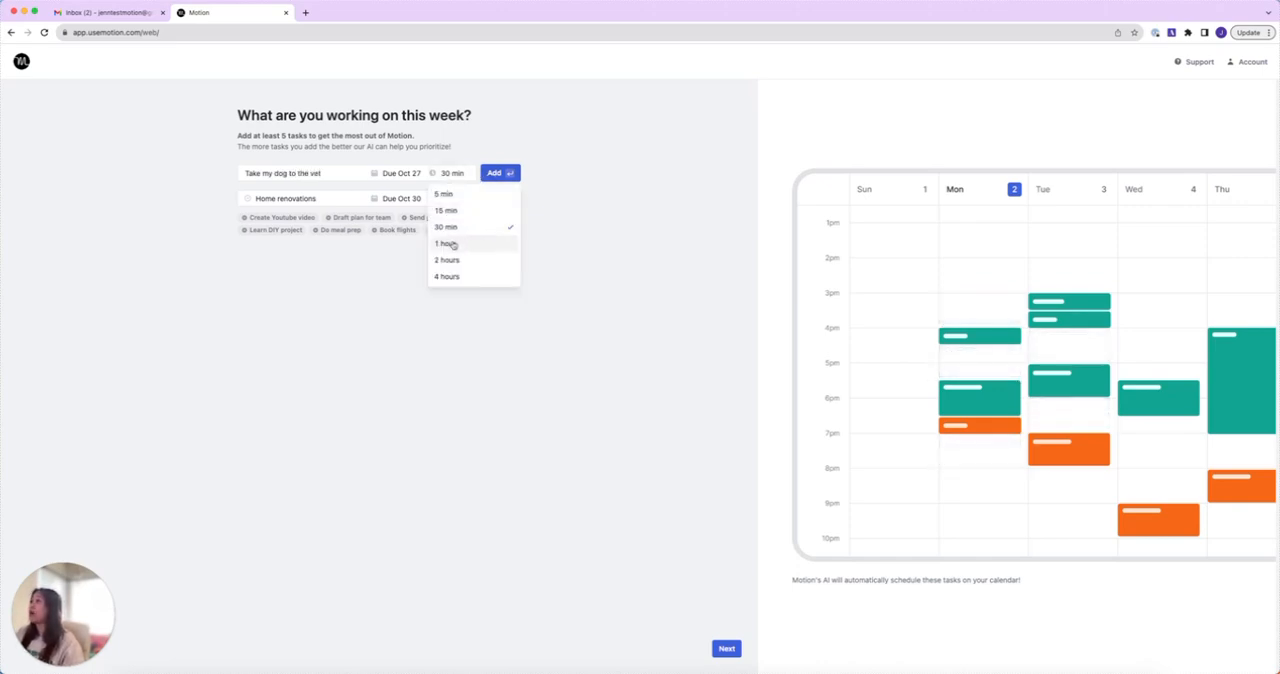
pyautogui.click(444, 244)
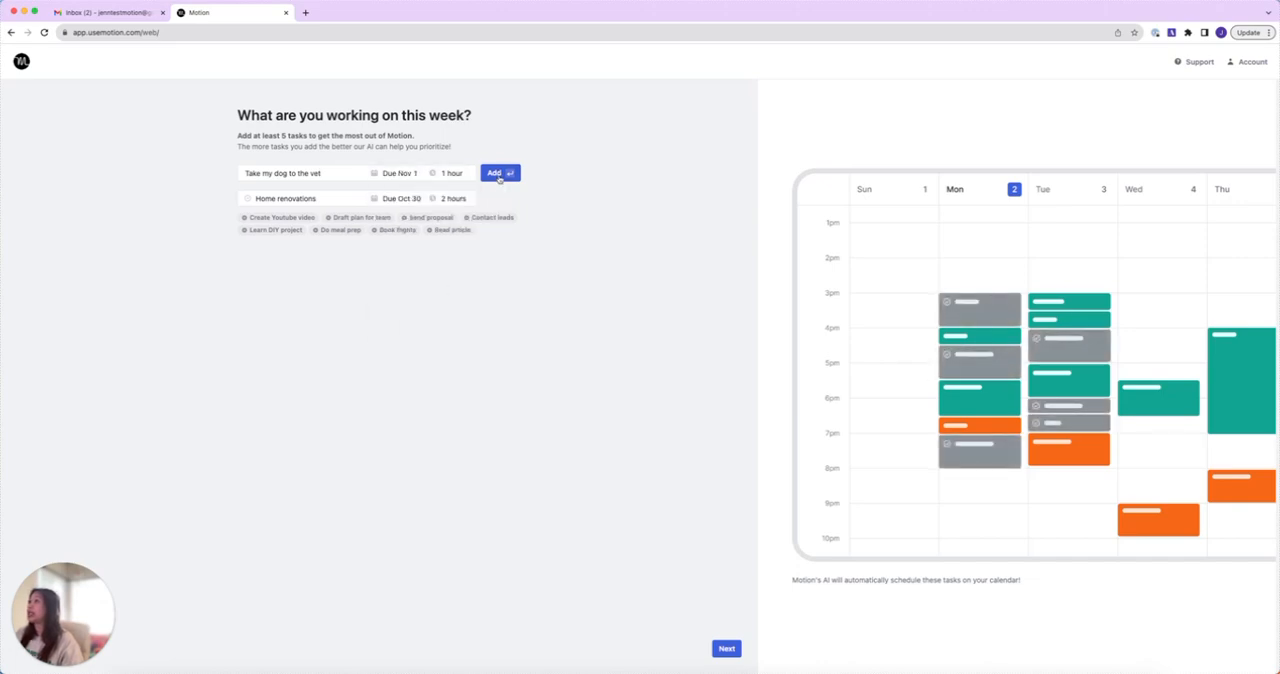
pyautogui.click(500, 172)
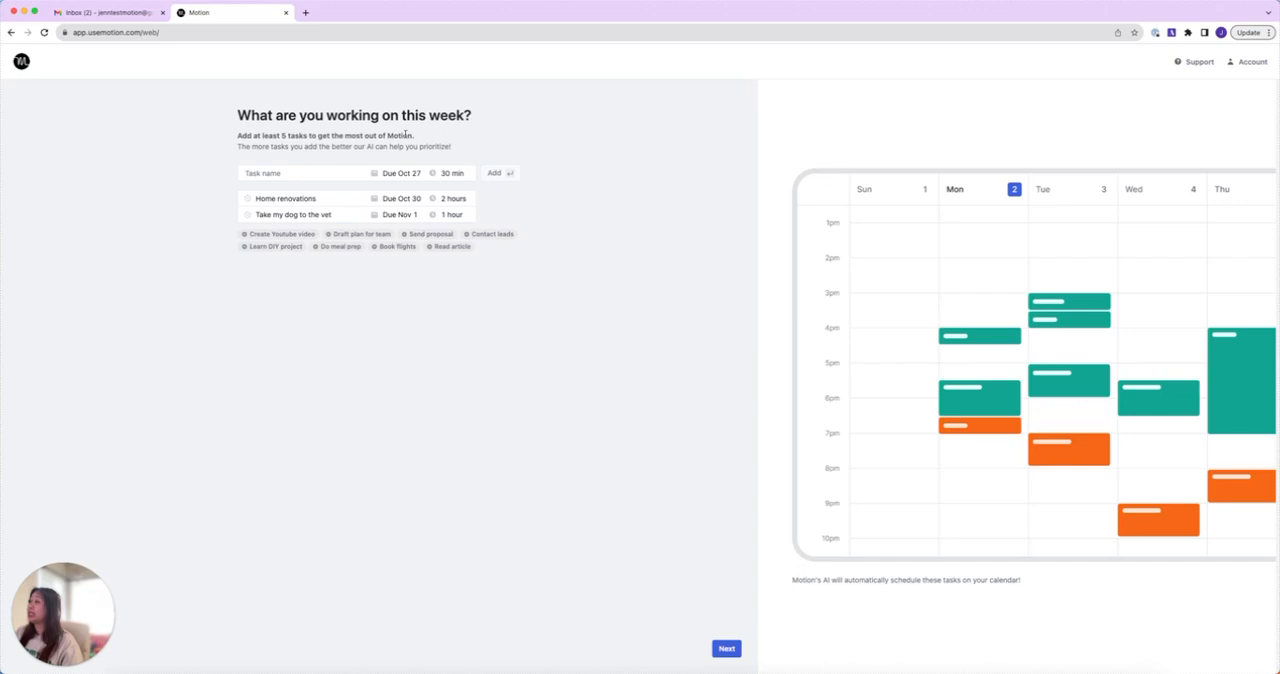
pyautogui.write('Hav')
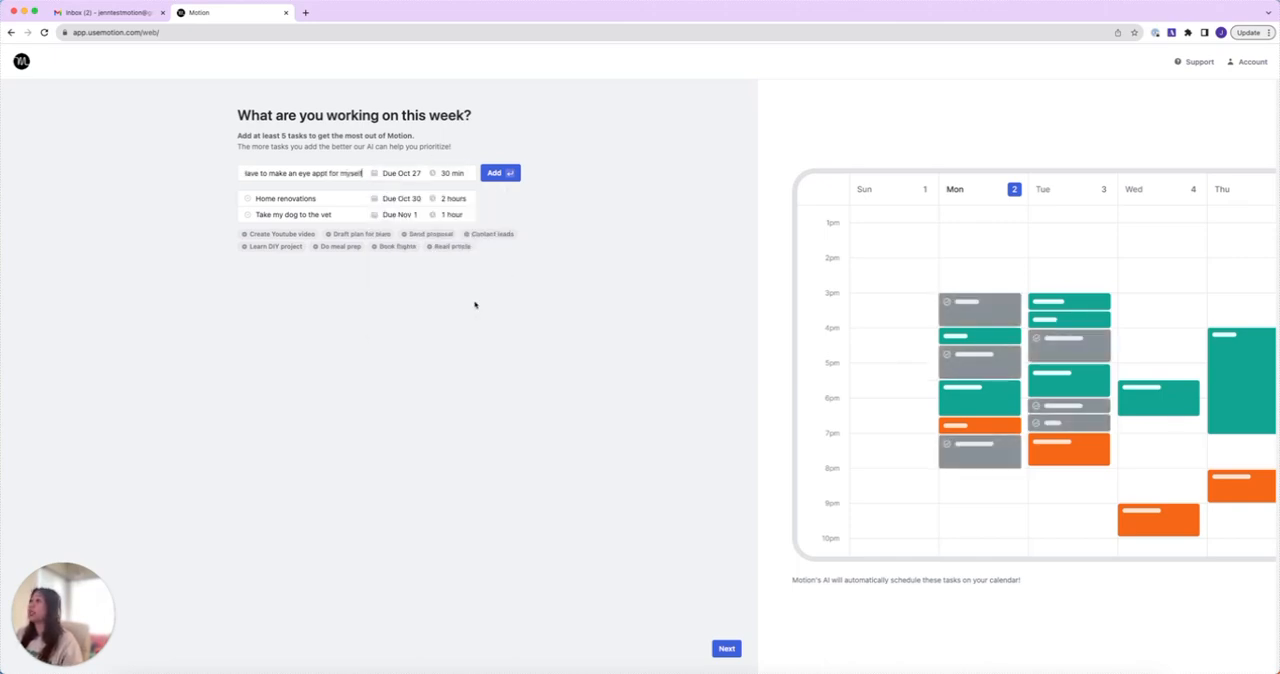
pyautogui.click(500, 172)
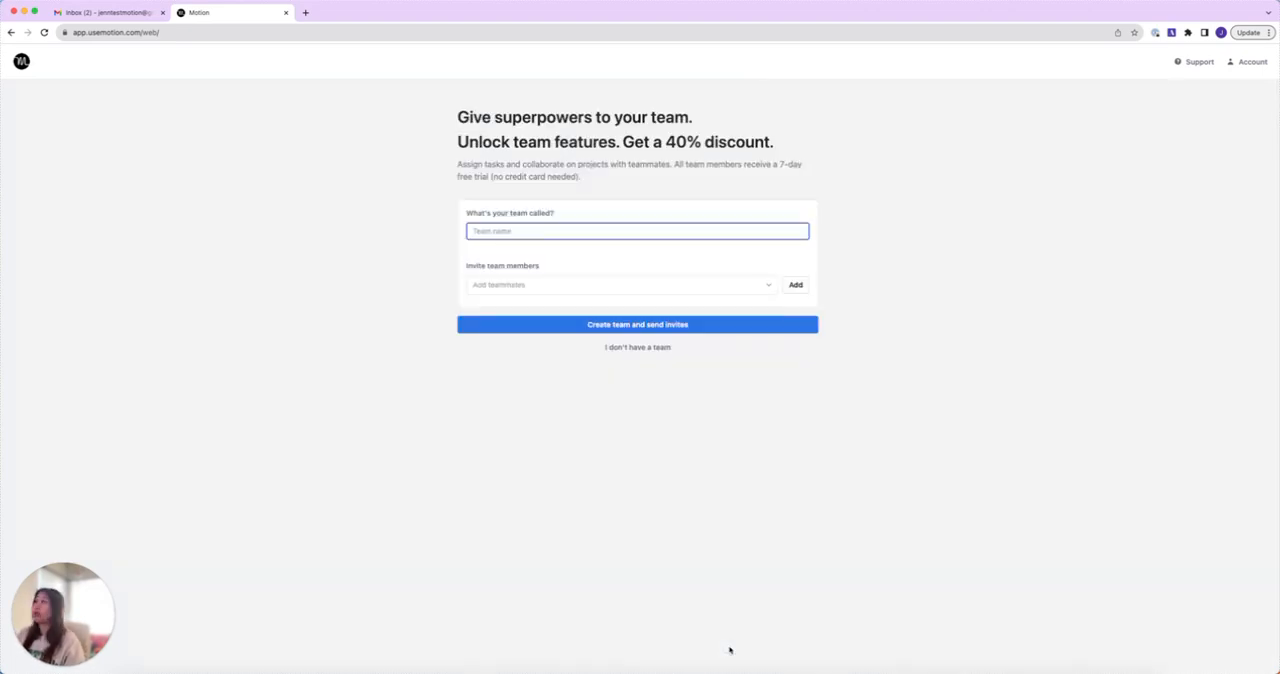
pyautogui.moveTo(896, 482)
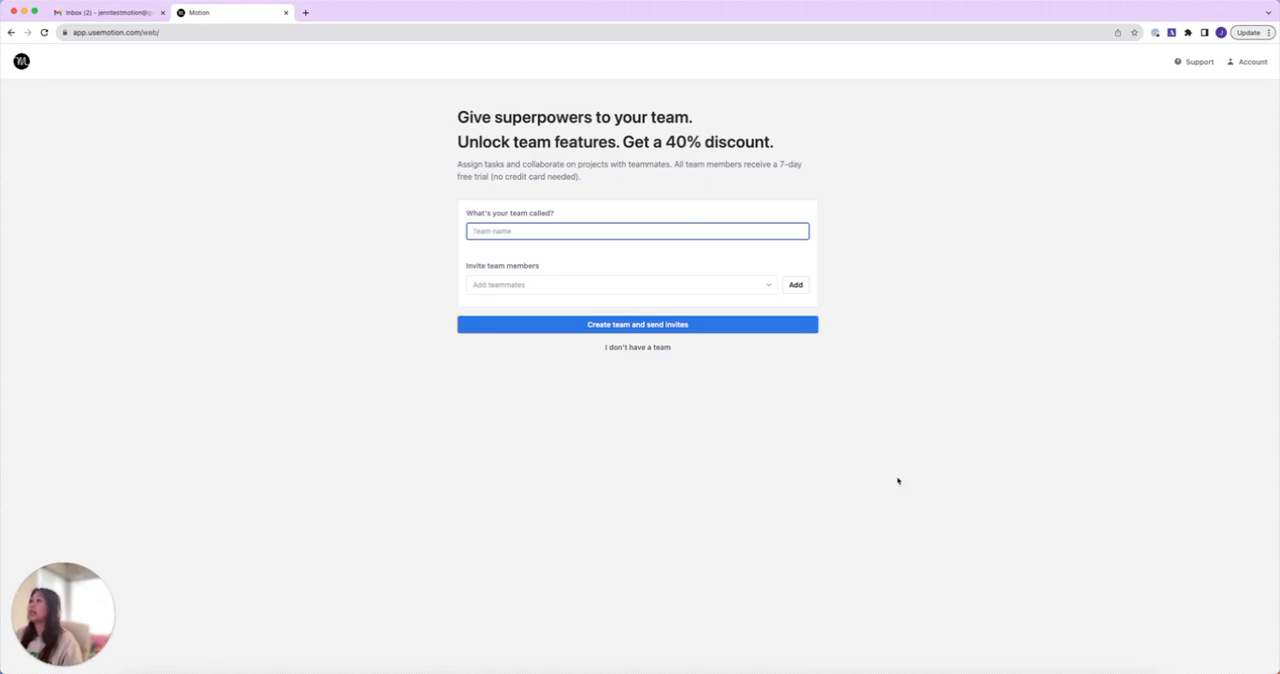
pyautogui.moveTo(1092, 460)
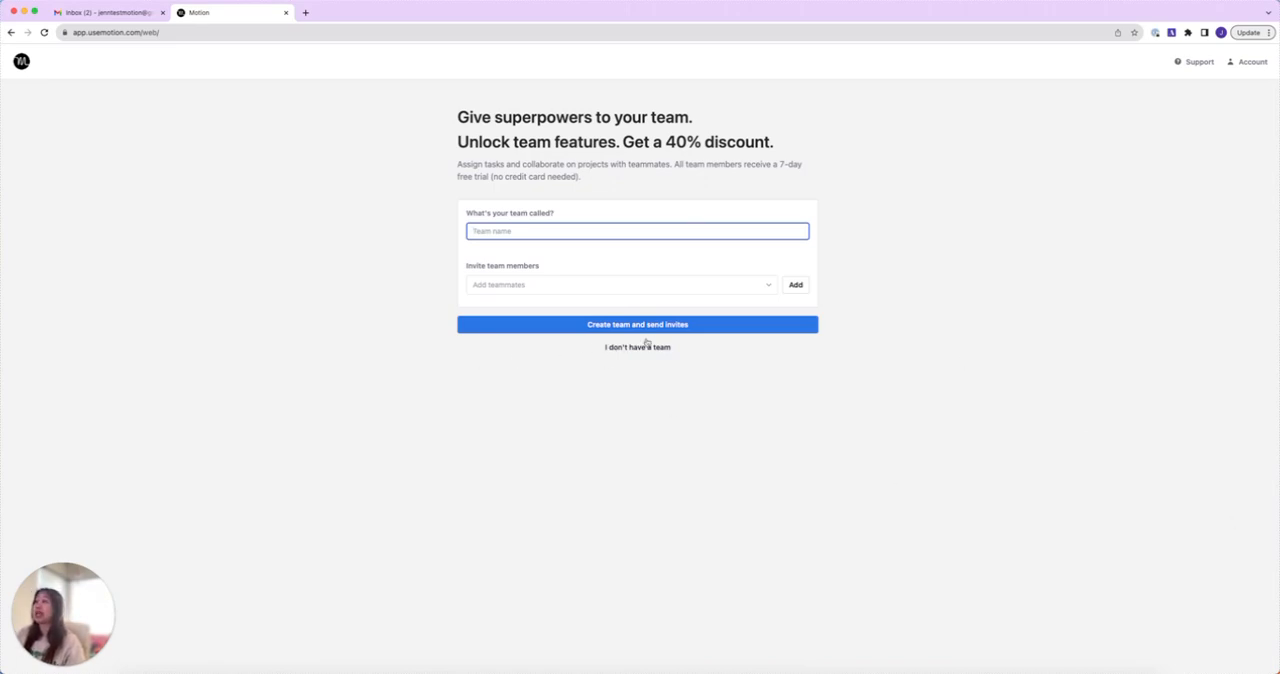
# Skip team setup with 'I don't have a team'.
pyautogui.click(636, 346)
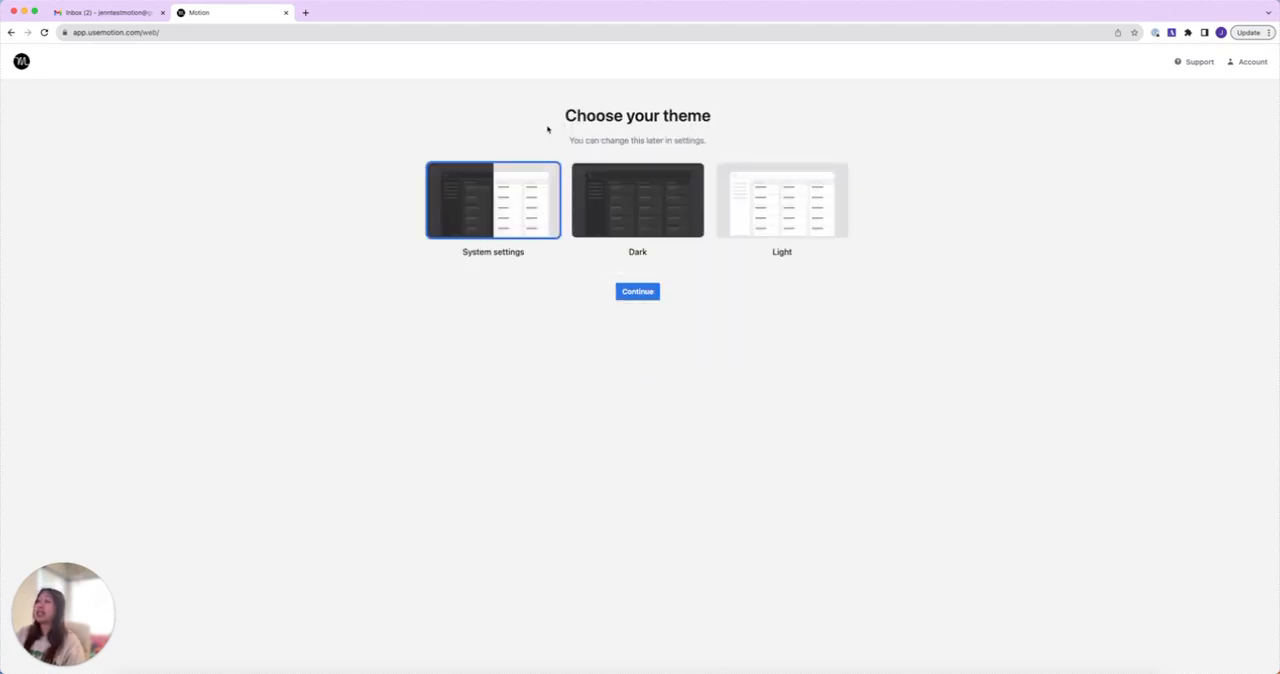
pyautogui.moveTo(616, 222)
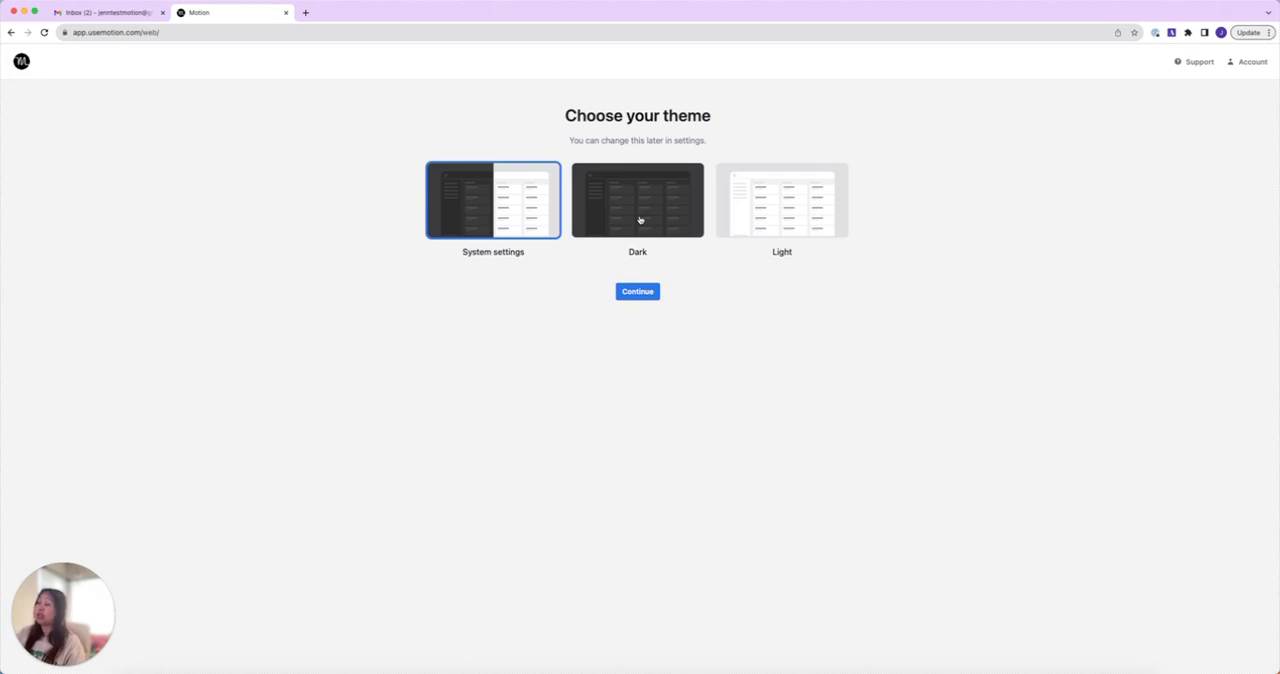
pyautogui.moveTo(752, 194)
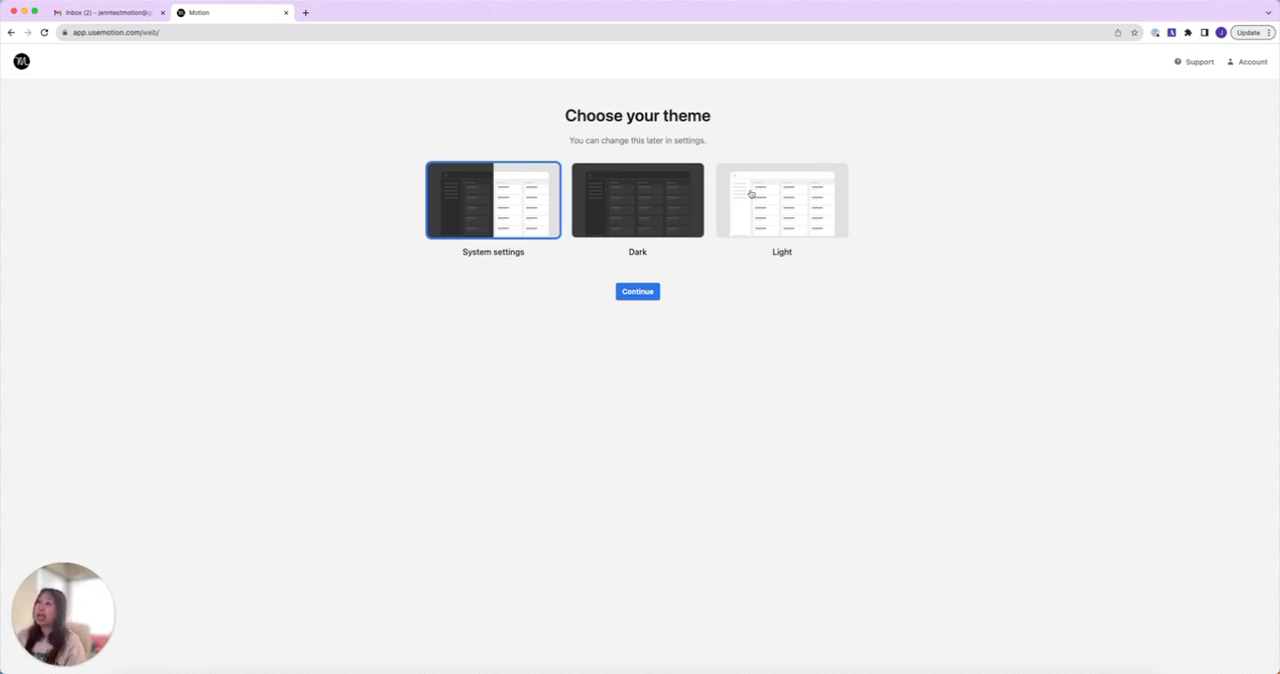
pyautogui.moveTo(732, 264)
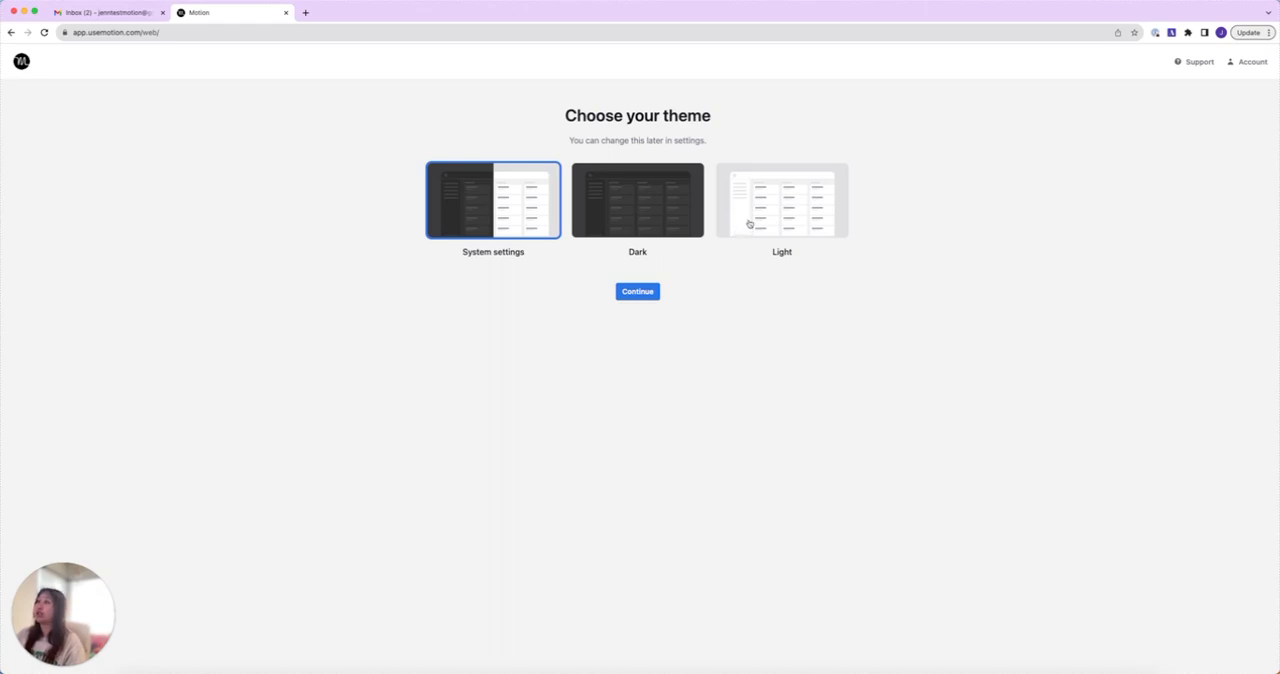
# Choose the Light theme and finish onboarding.
pyautogui.click(780, 200)
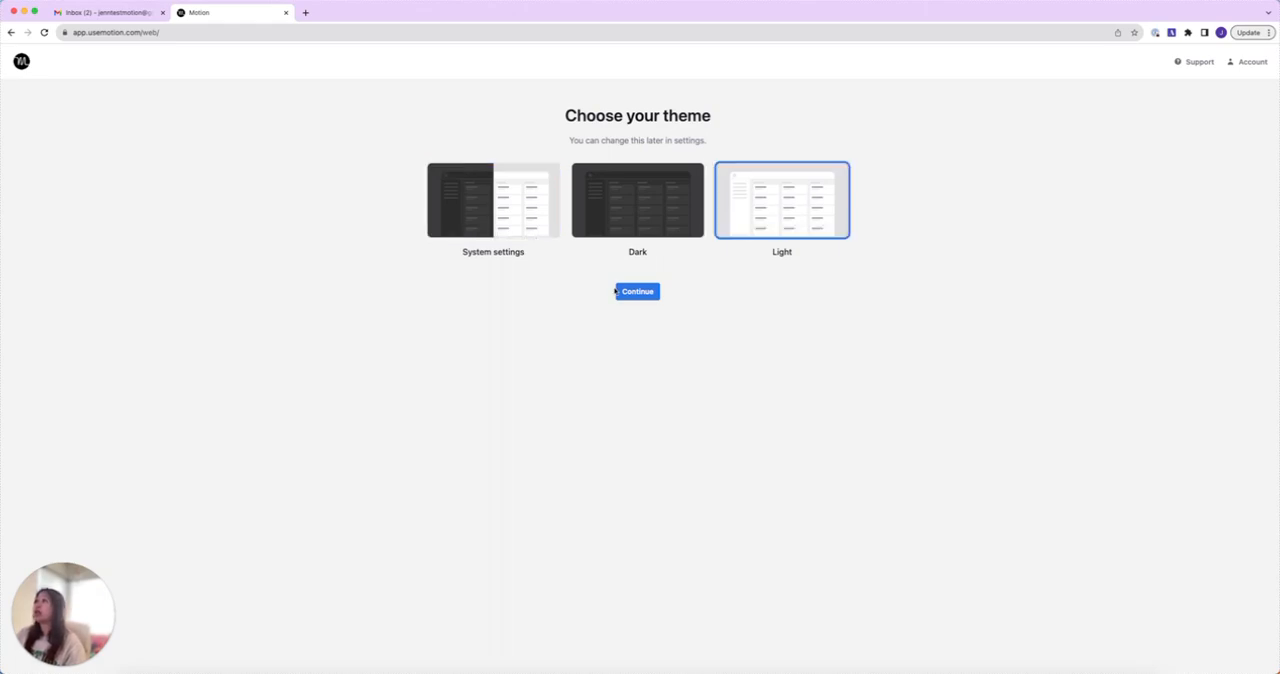
pyautogui.click(636, 292)
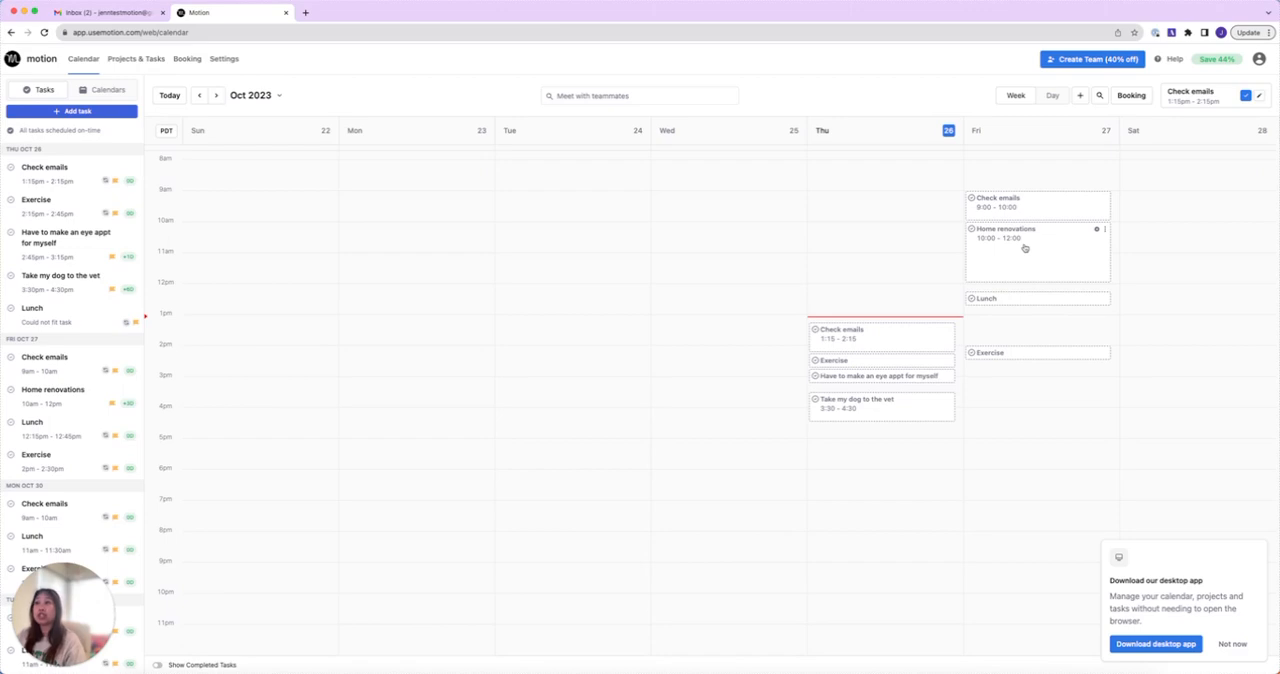
pyautogui.moveTo(1168, 412)
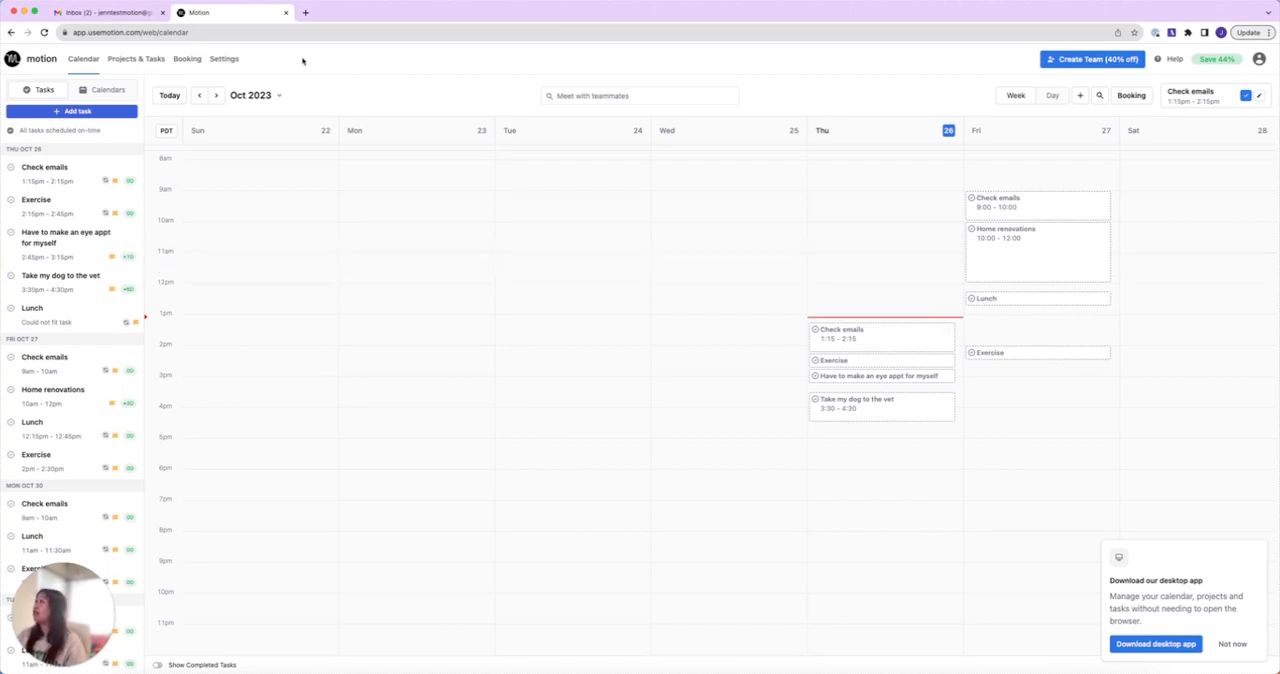
pyautogui.moveTo(72, 112)
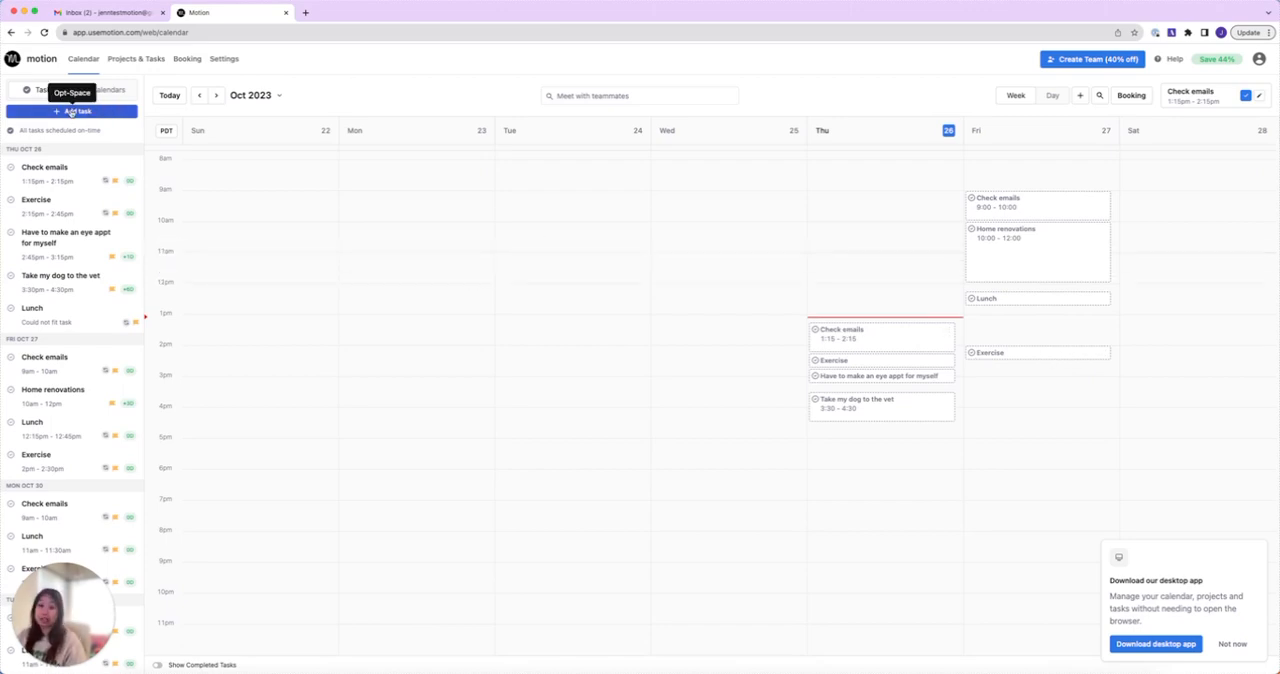